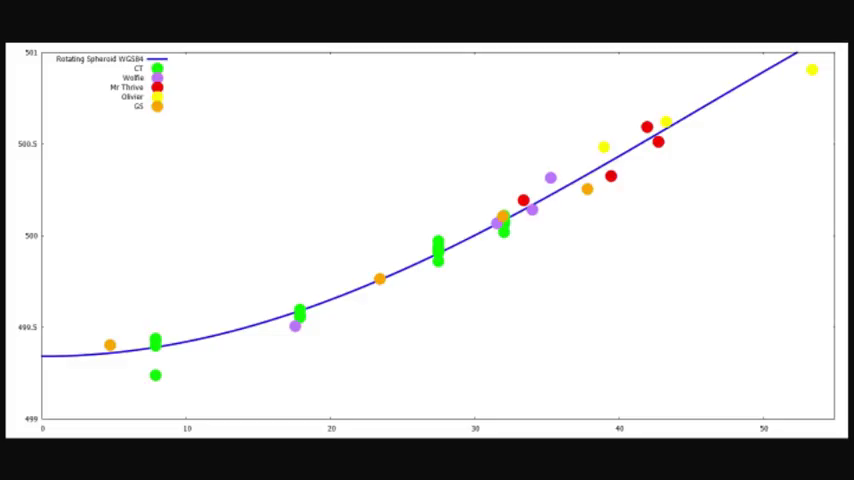
mouse_move(10, 292)
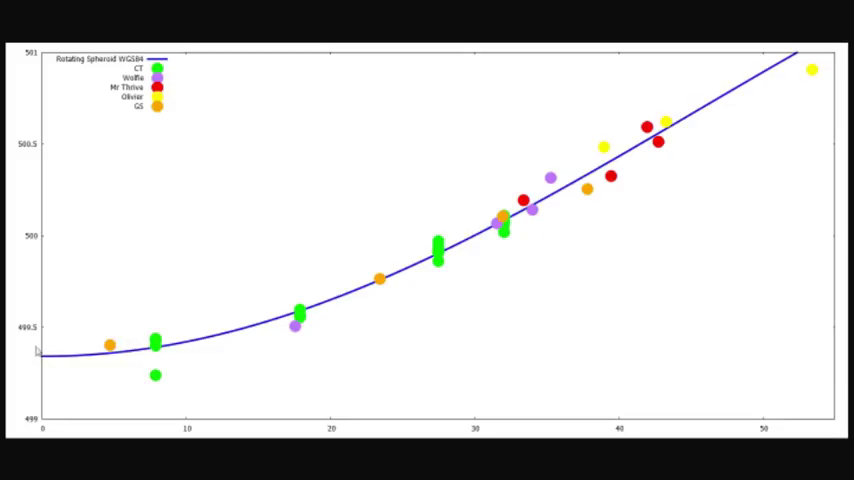
mouse_move(224, 346)
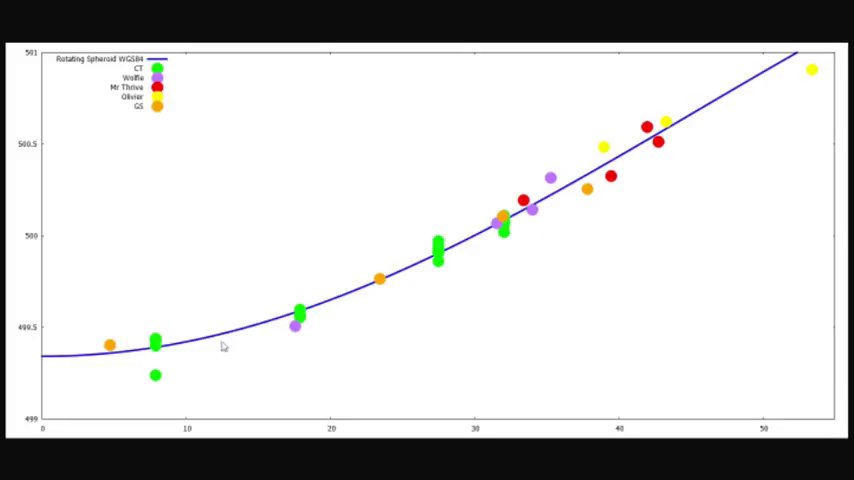
mouse_move(416, 242)
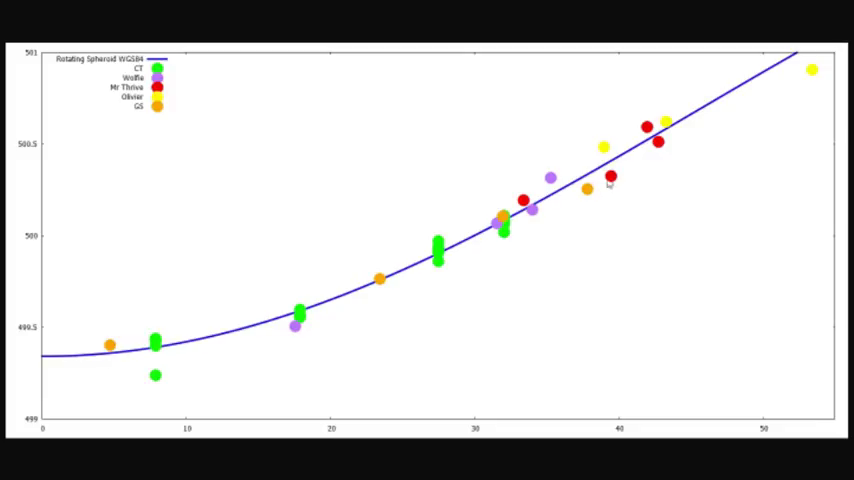
mouse_move(788, 70)
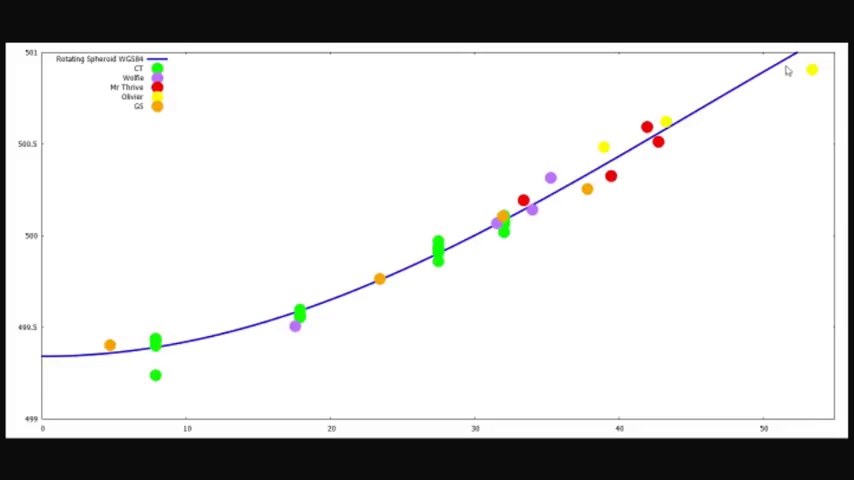
mouse_move(150, 328)
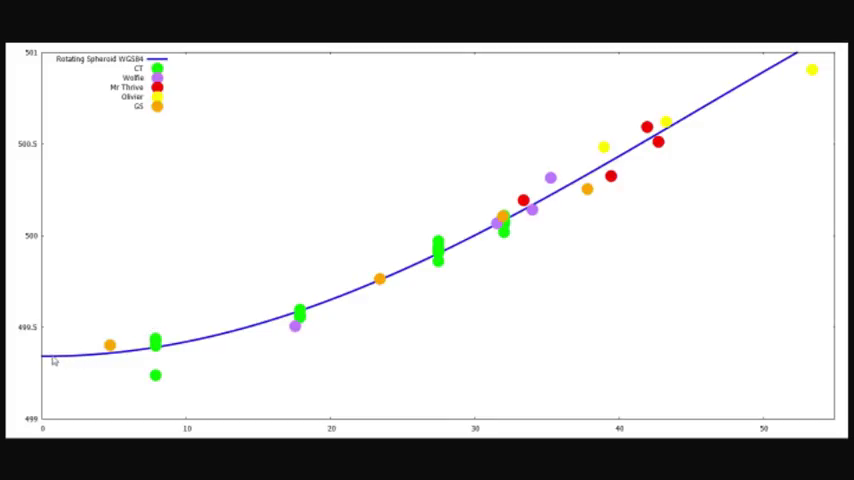
mouse_move(534, 242)
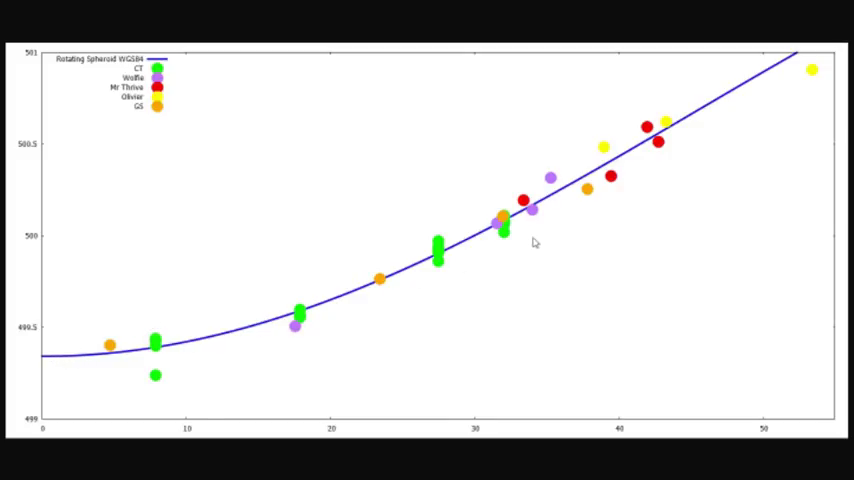
mouse_move(636, 168)
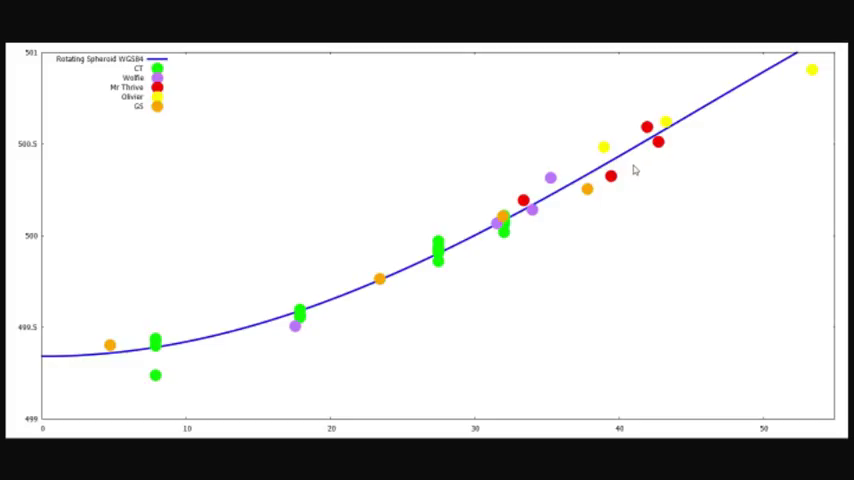
mouse_move(632, 164)
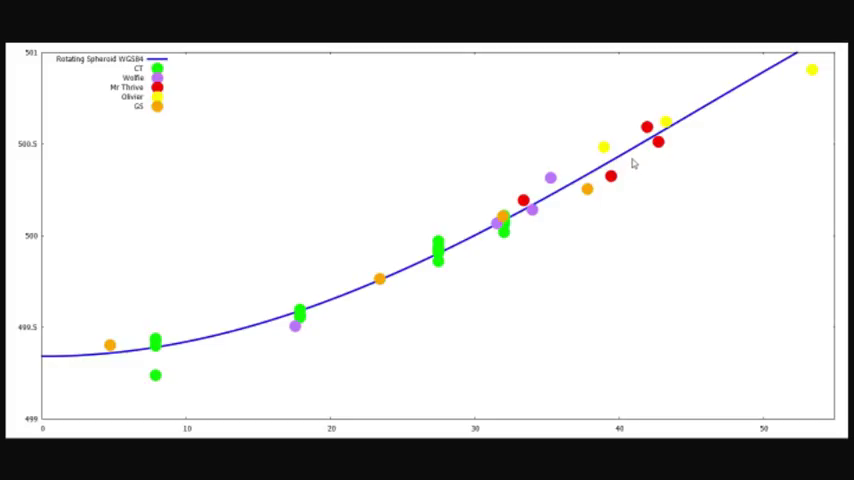
mouse_move(138, 184)
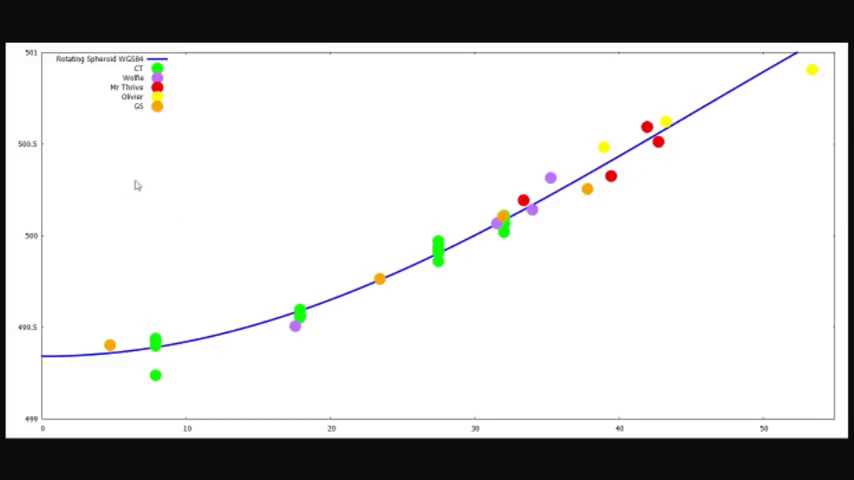
mouse_move(212, 284)
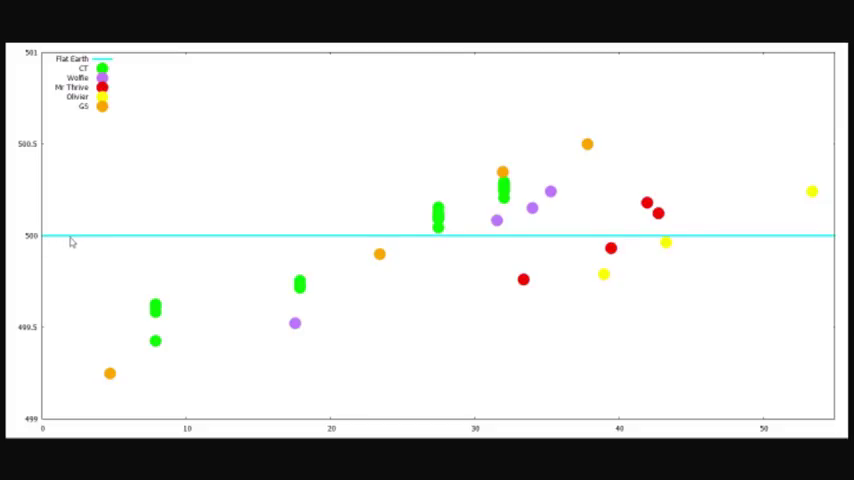
mouse_move(588, 246)
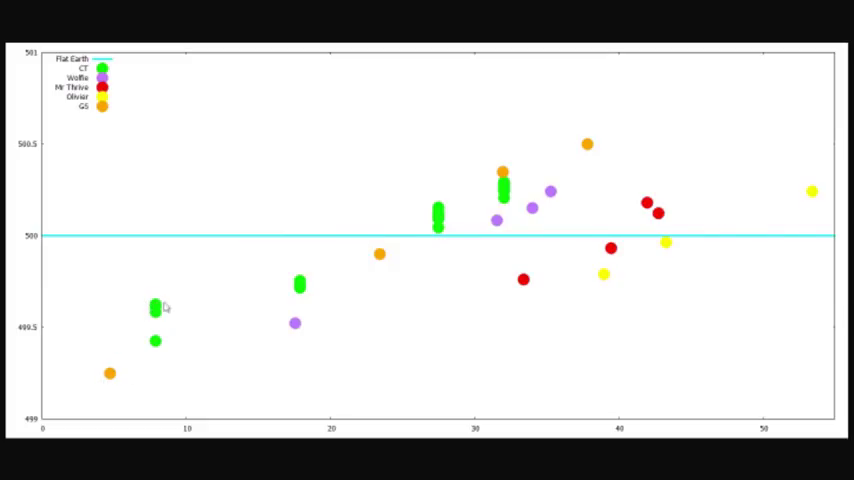
mouse_move(486, 302)
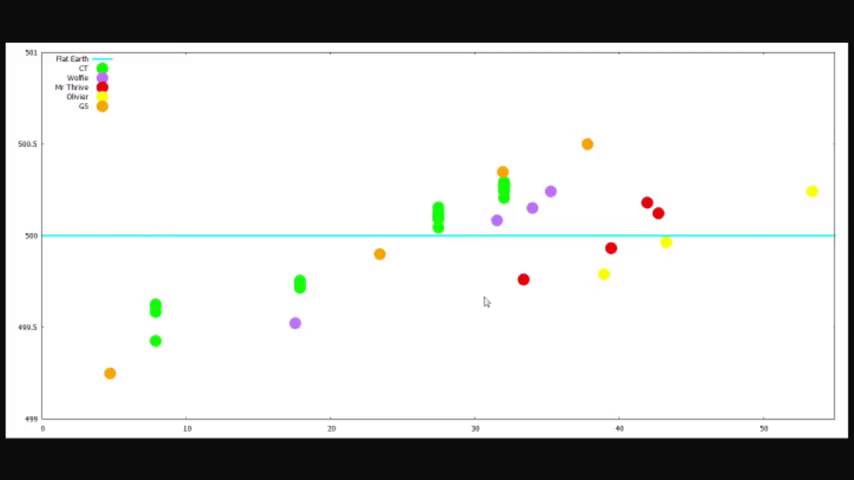
mouse_move(128, 200)
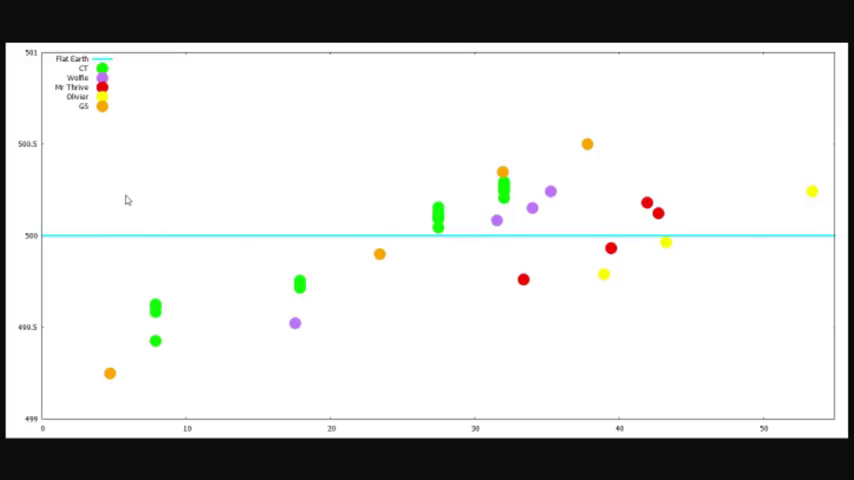
mouse_move(228, 240)
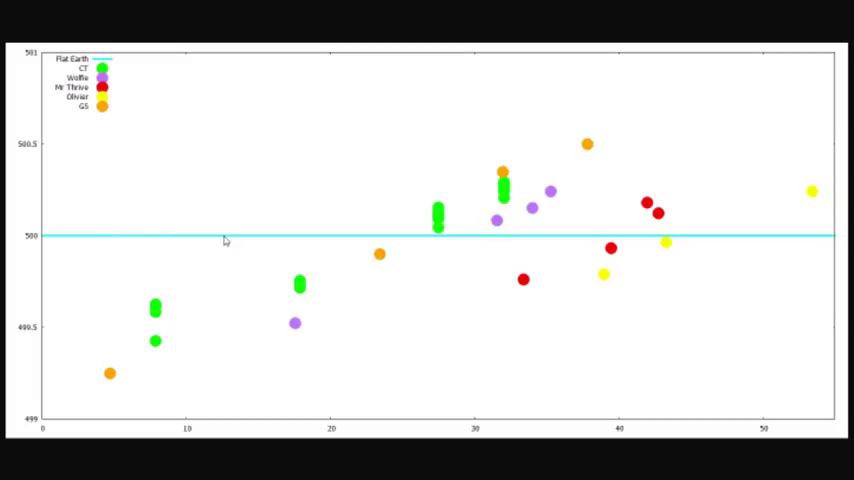
mouse_move(284, 236)
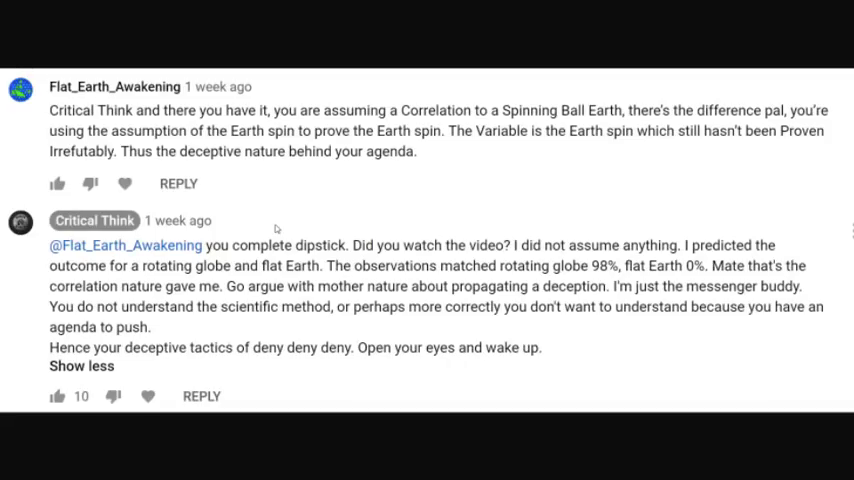
mouse_move(252, 222)
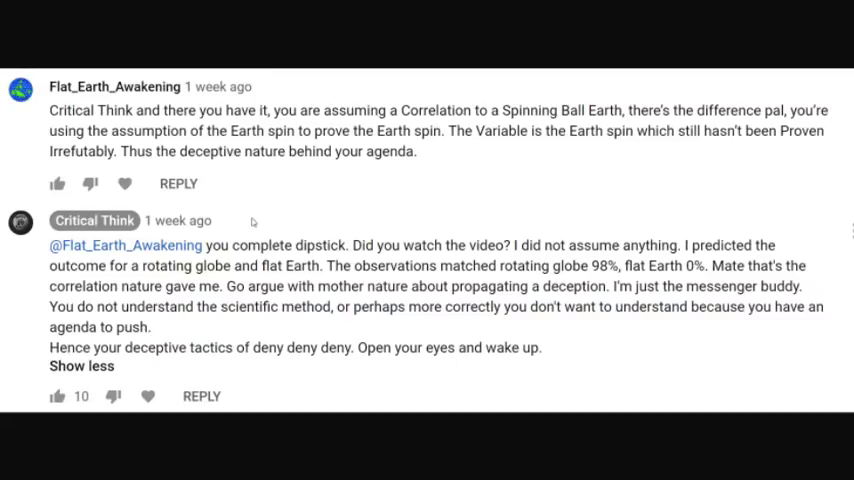
mouse_move(304, 218)
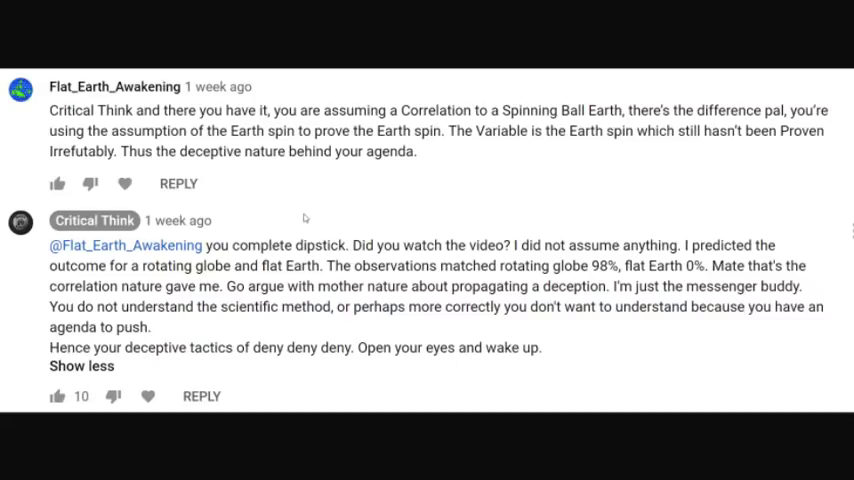
mouse_move(280, 204)
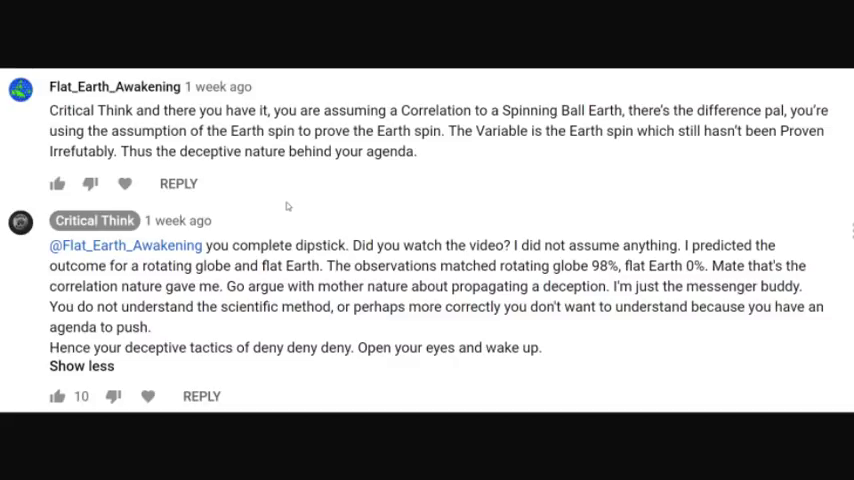
mouse_move(470, 160)
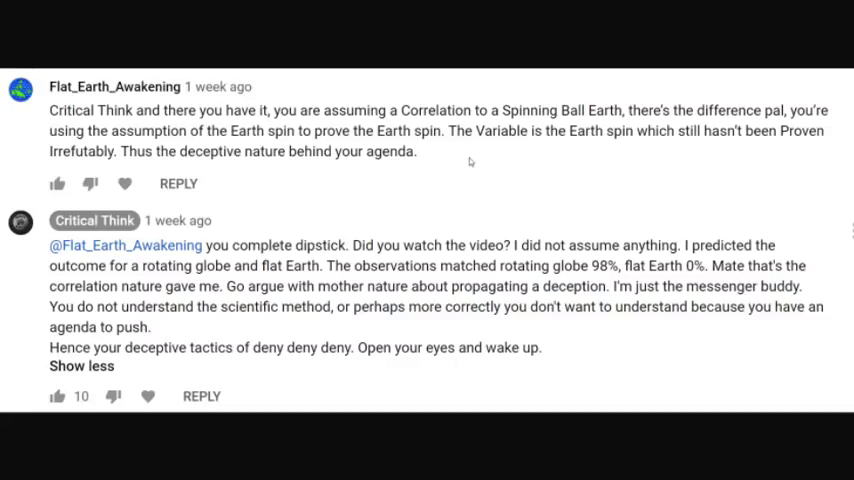
mouse_move(396, 220)
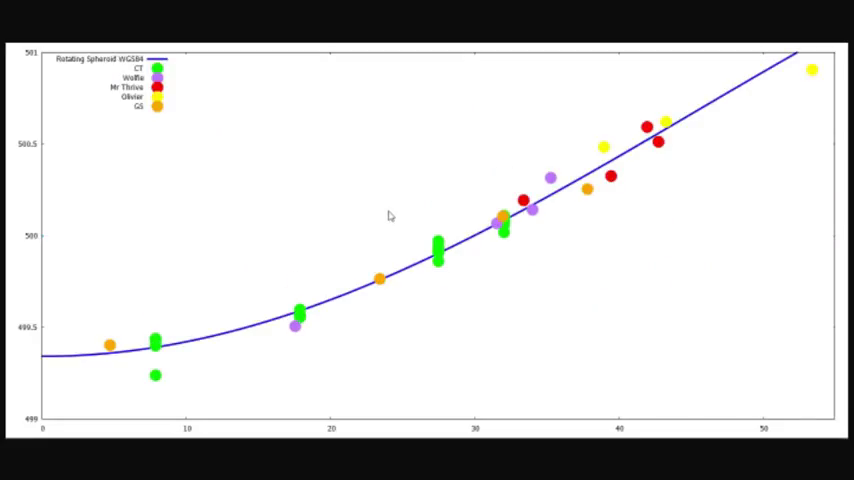
mouse_move(44, 364)
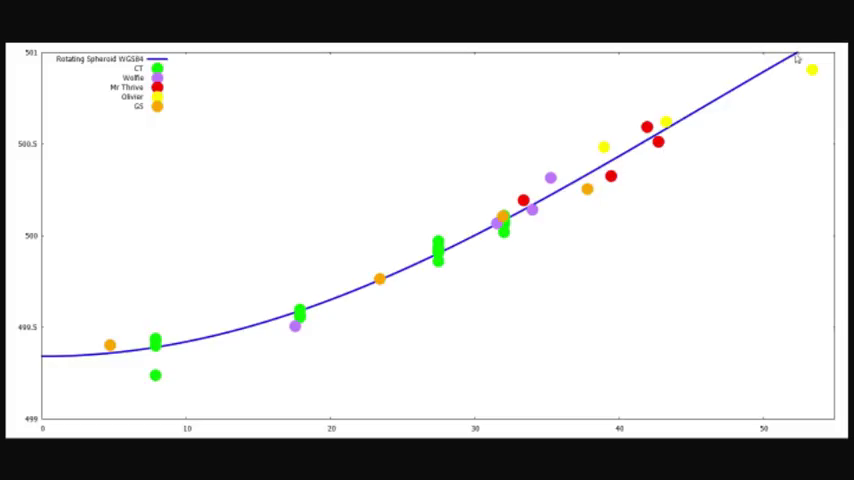
mouse_move(44, 364)
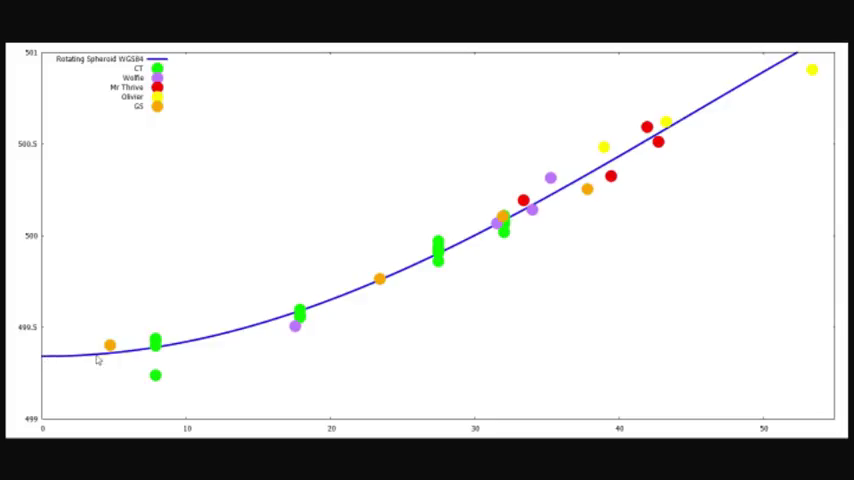
mouse_move(528, 220)
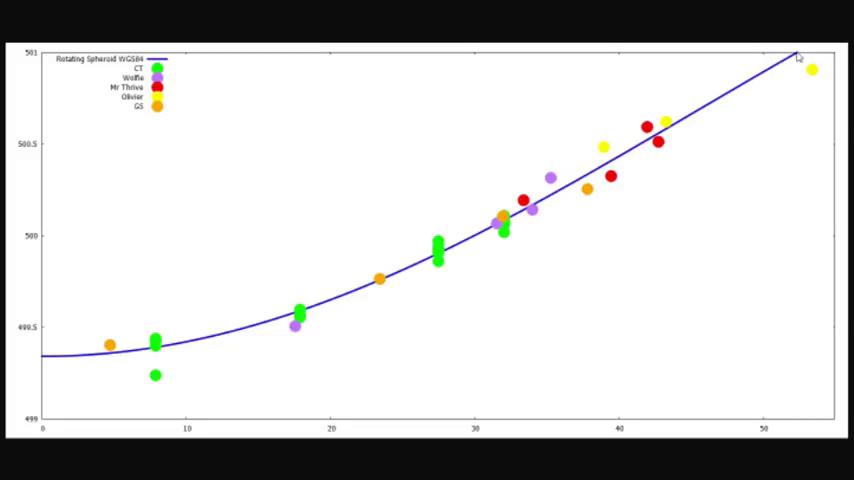
mouse_move(76, 352)
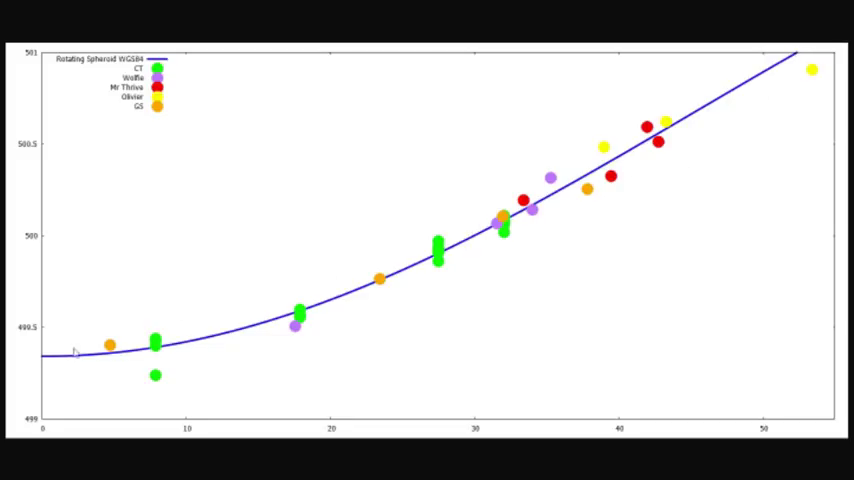
mouse_move(800, 60)
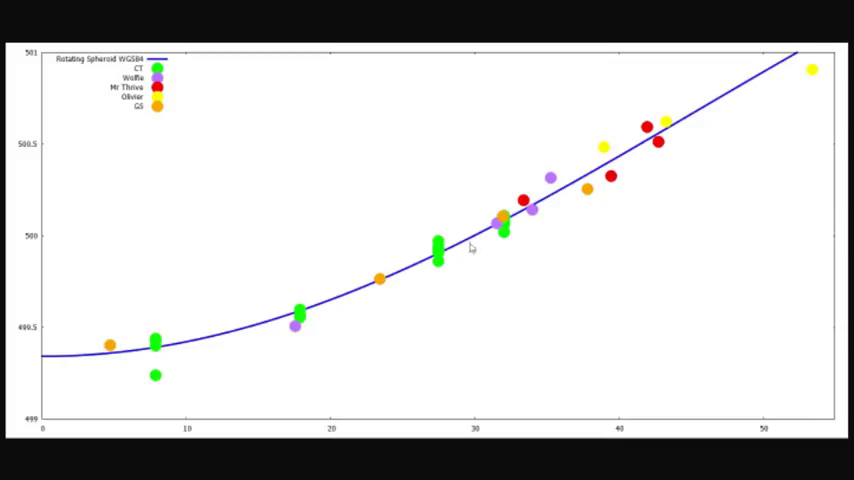
mouse_move(530, 156)
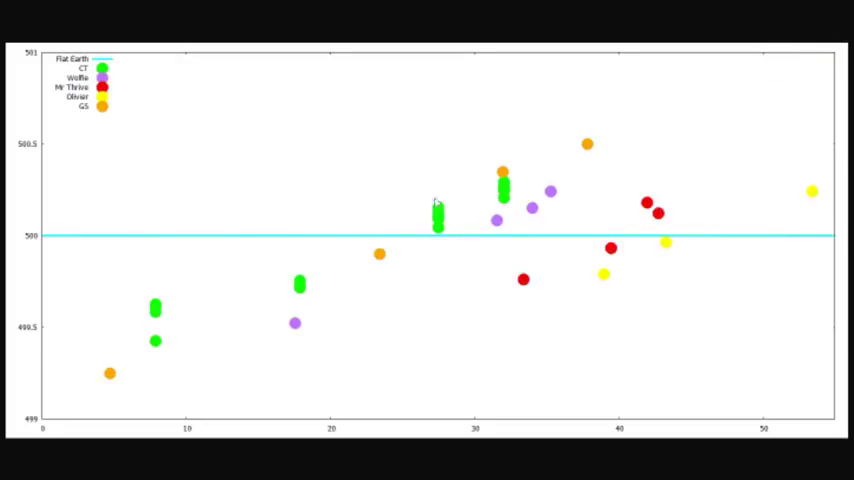
mouse_move(100, 240)
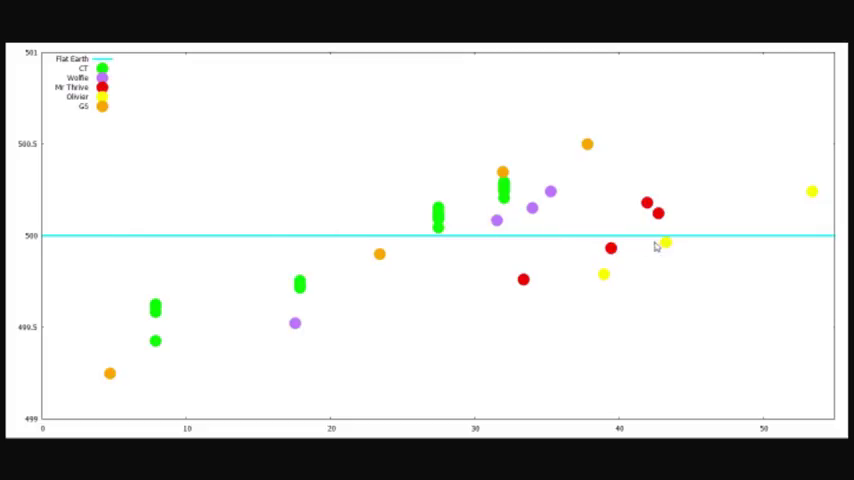
mouse_move(834, 242)
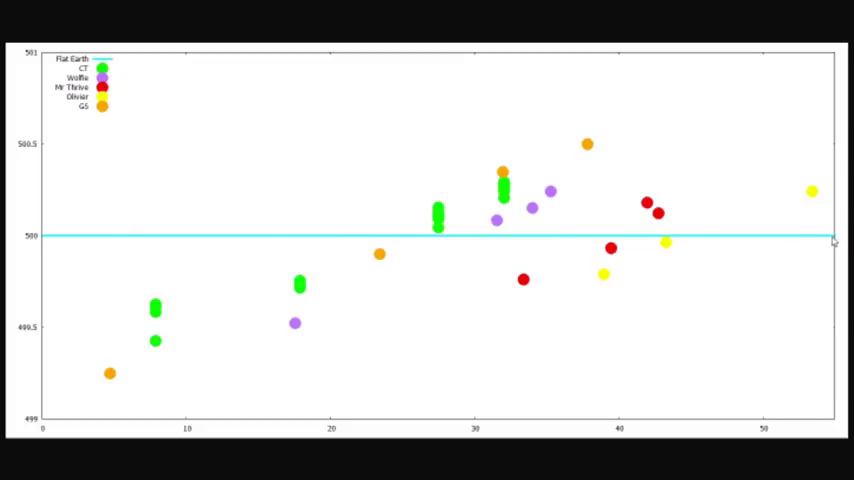
mouse_move(816, 244)
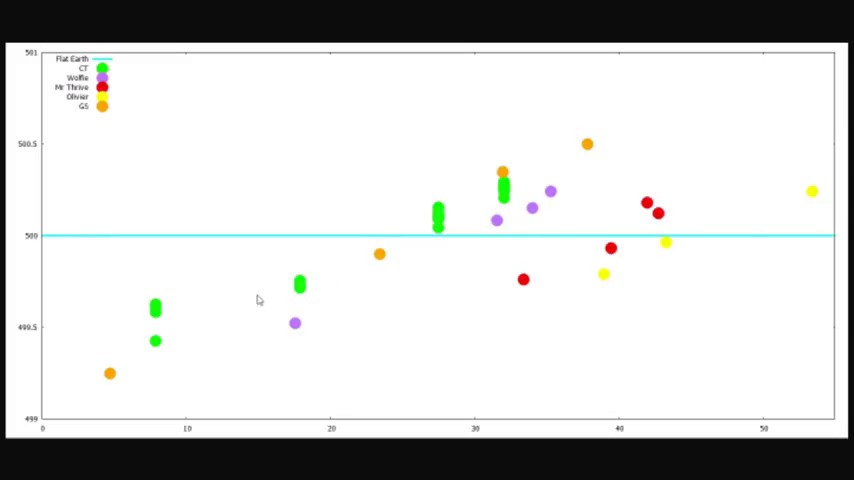
mouse_move(284, 256)
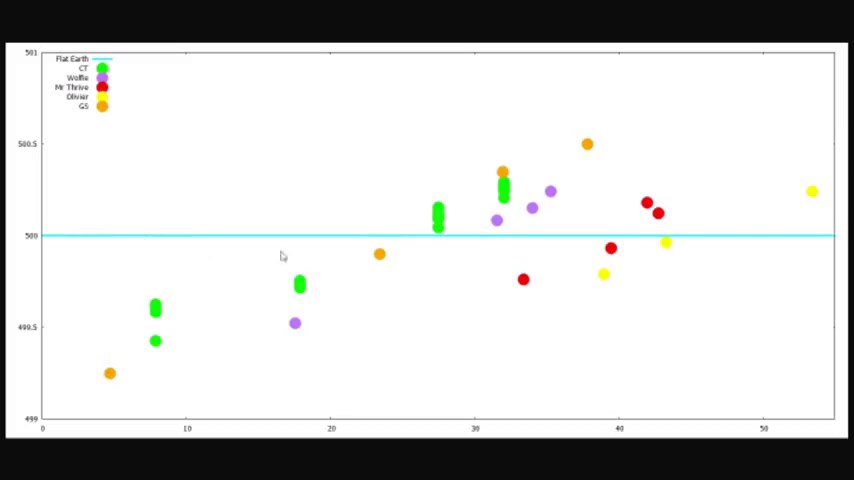
mouse_move(766, 246)
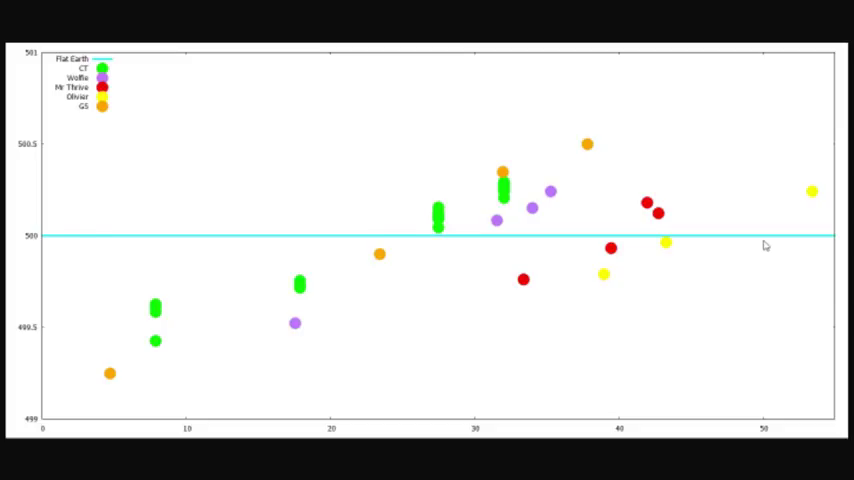
mouse_move(116, 360)
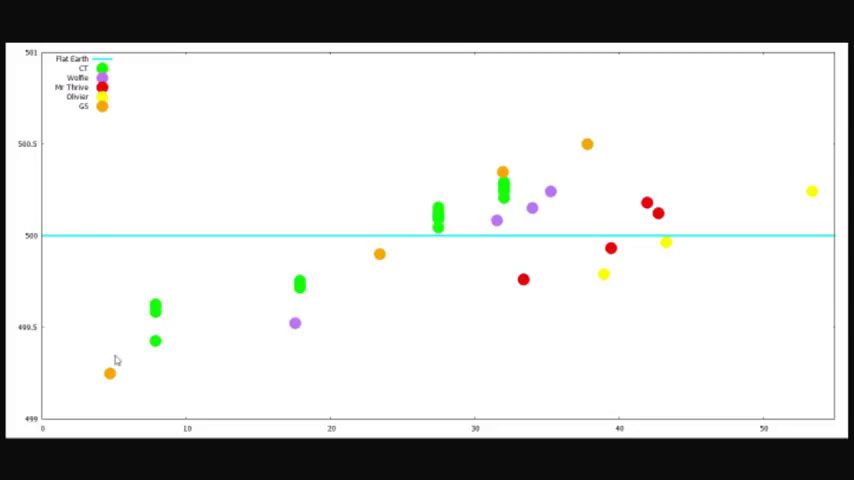
mouse_move(38, 254)
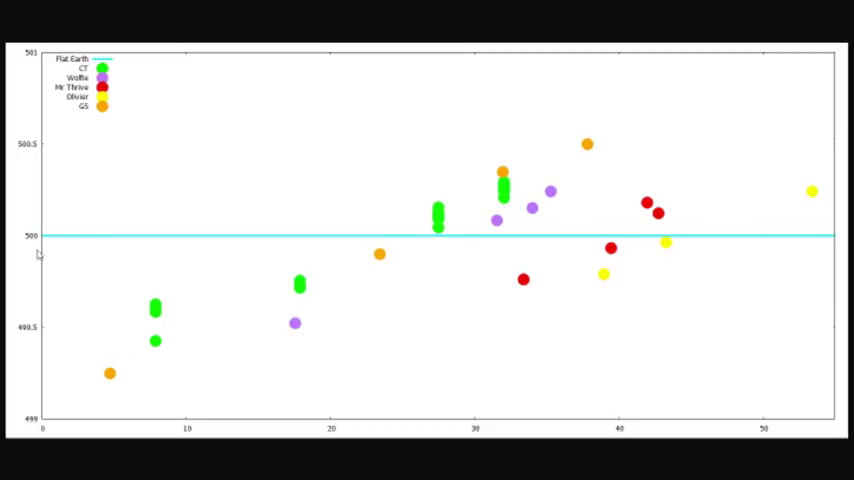
mouse_move(744, 246)
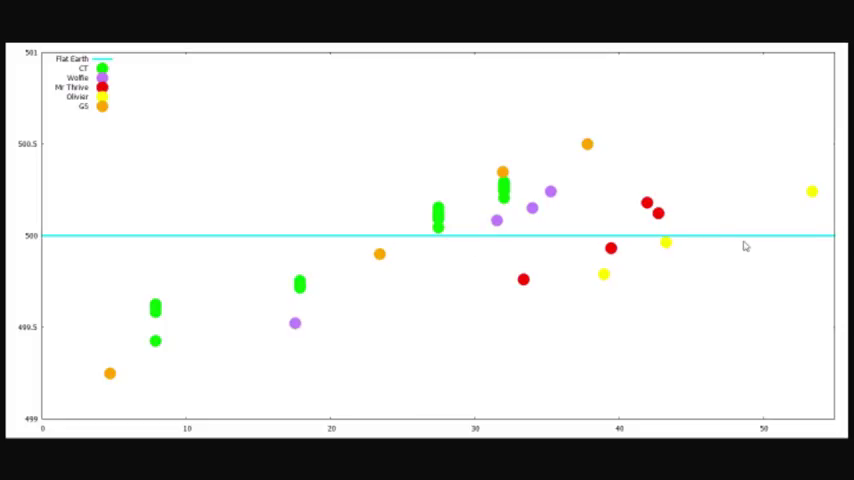
mouse_move(732, 244)
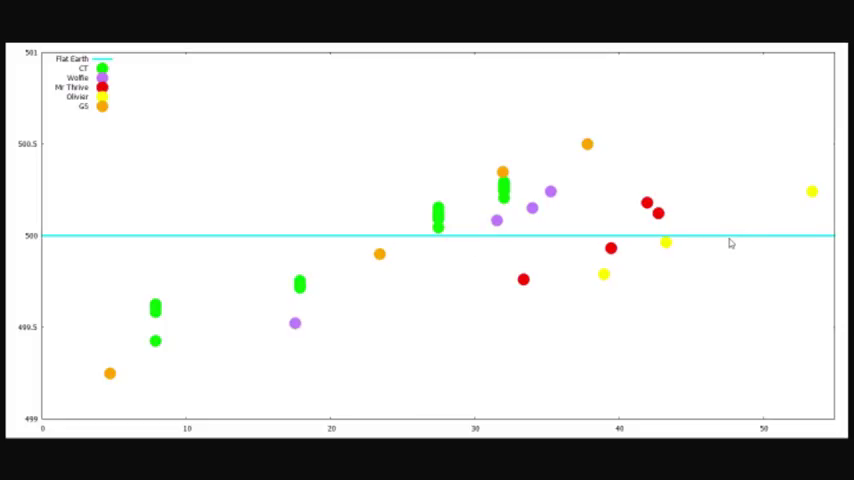
mouse_move(546, 238)
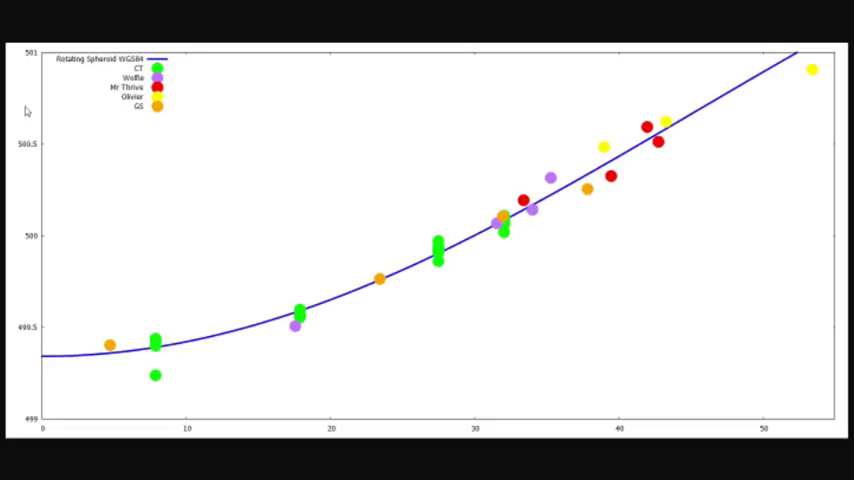
mouse_move(286, 176)
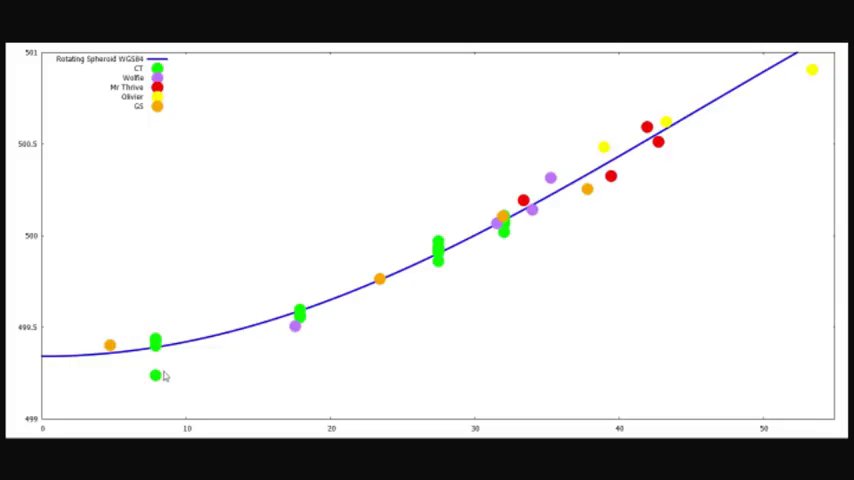
mouse_move(184, 396)
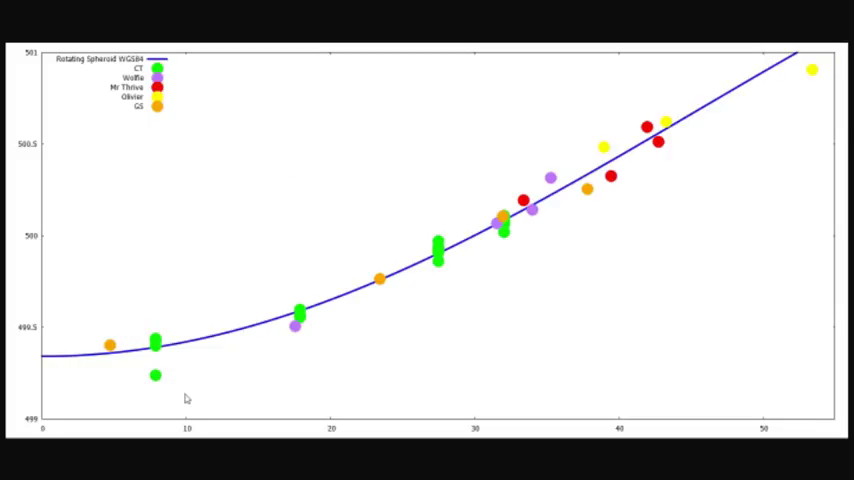
mouse_move(144, 388)
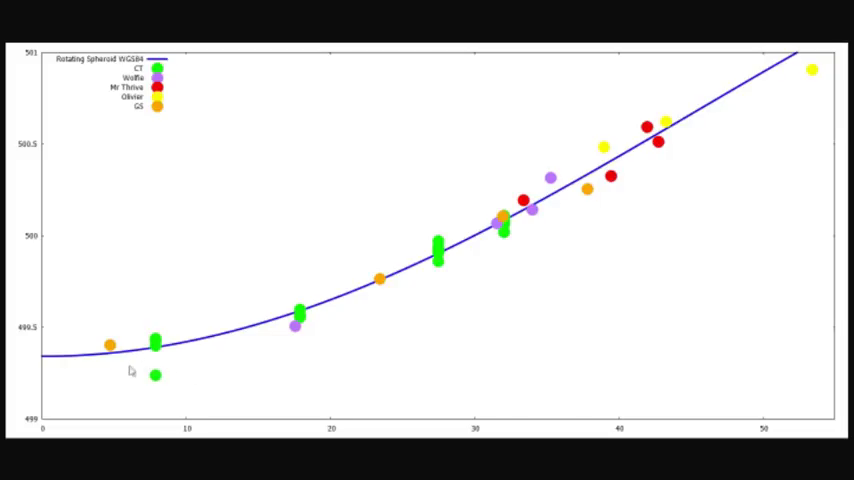
mouse_move(148, 362)
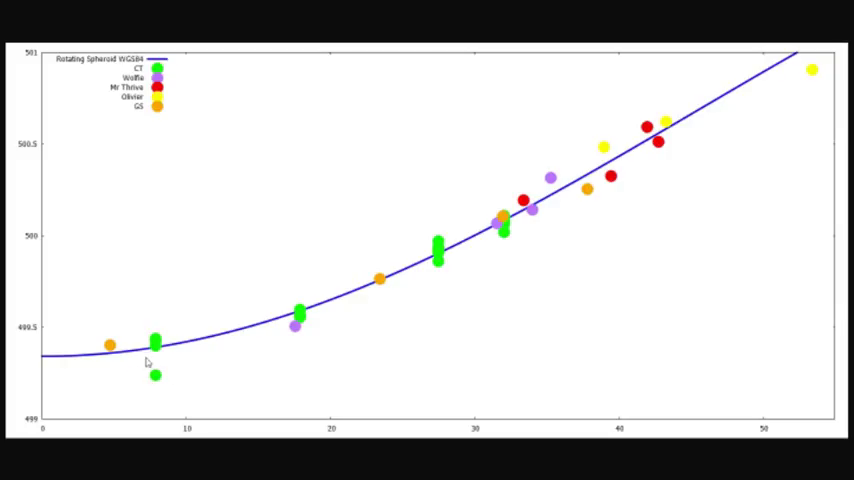
mouse_move(128, 364)
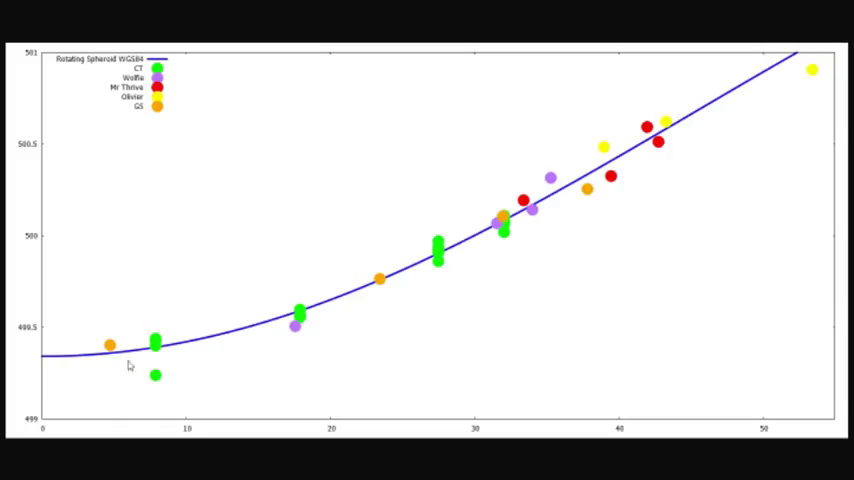
mouse_move(142, 360)
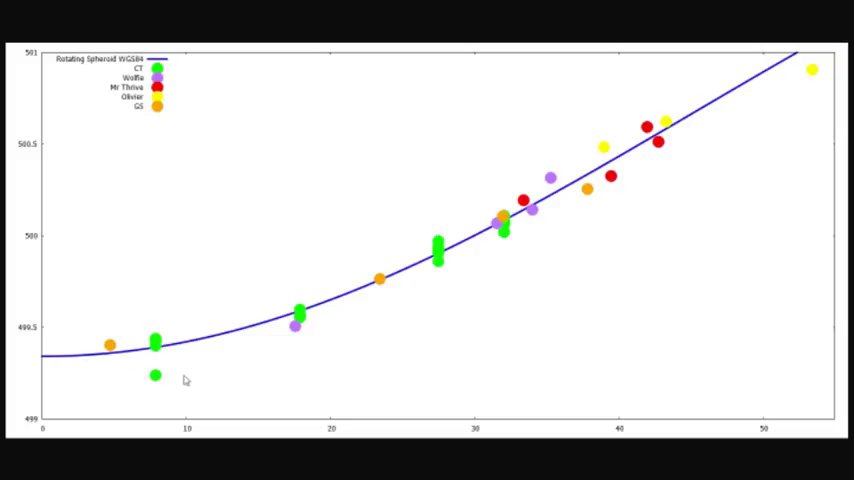
mouse_move(160, 382)
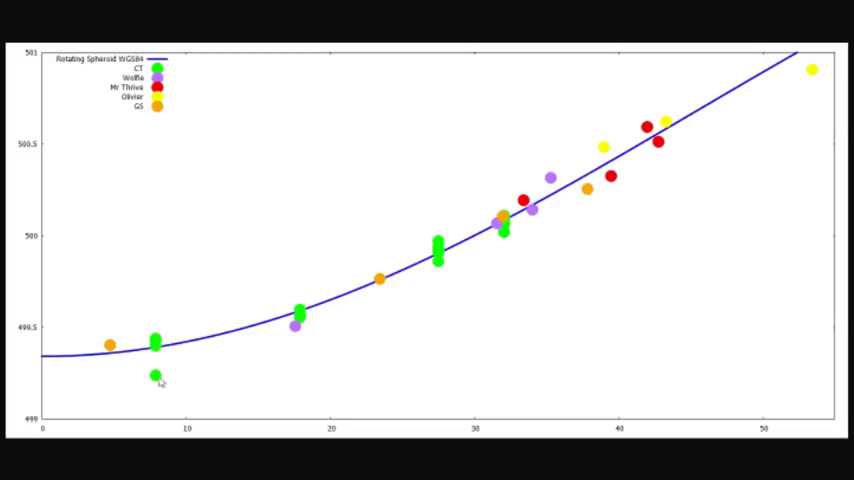
mouse_move(184, 336)
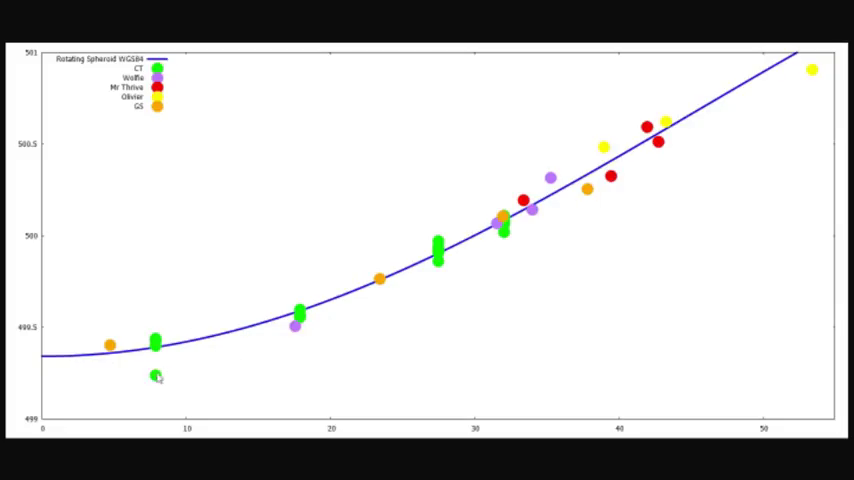
mouse_move(356, 286)
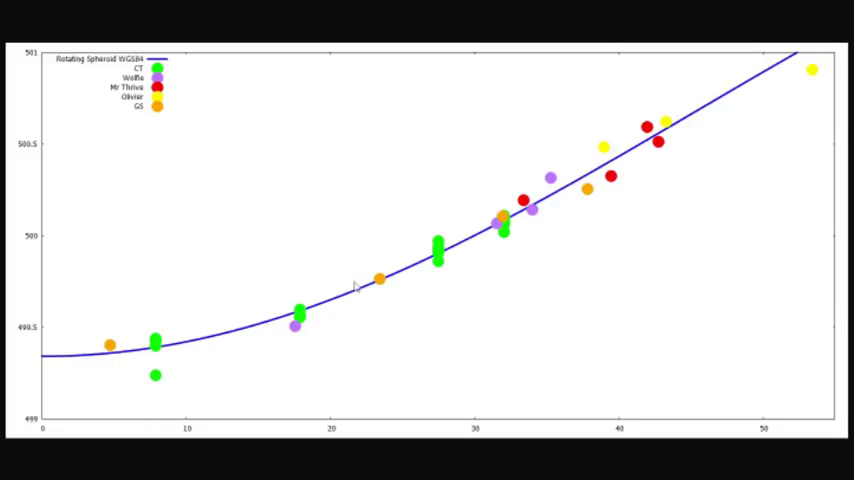
mouse_move(360, 288)
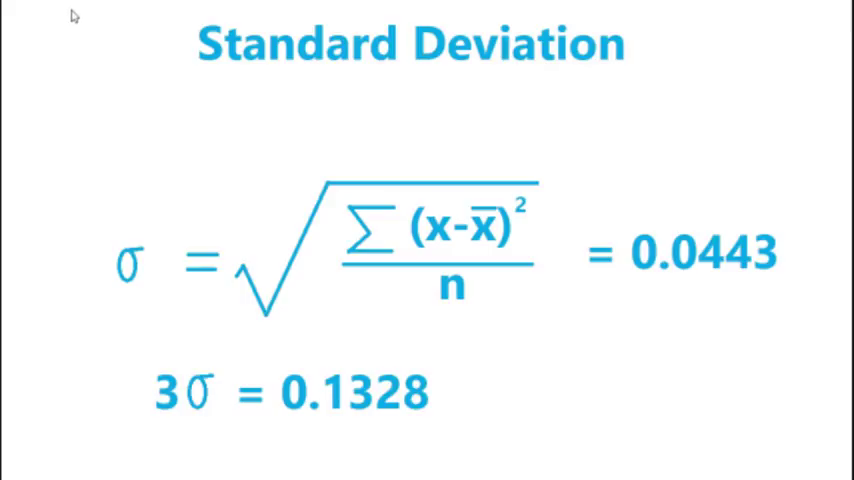
mouse_move(328, 268)
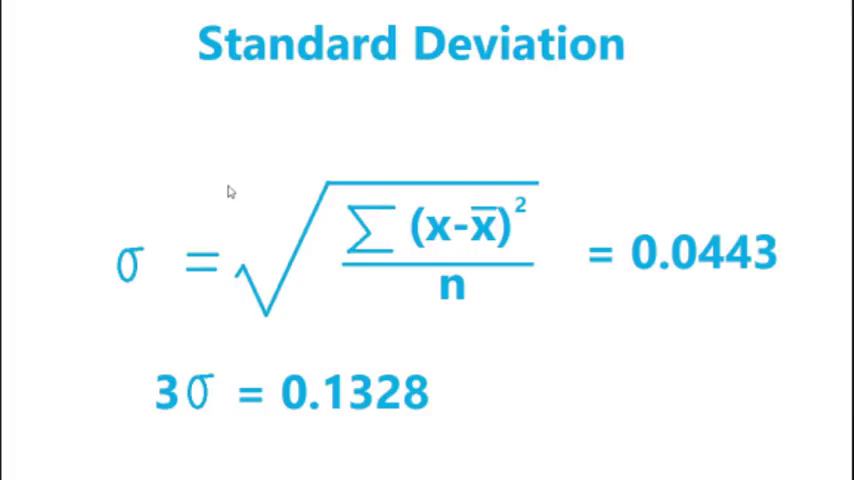
mouse_move(64, 196)
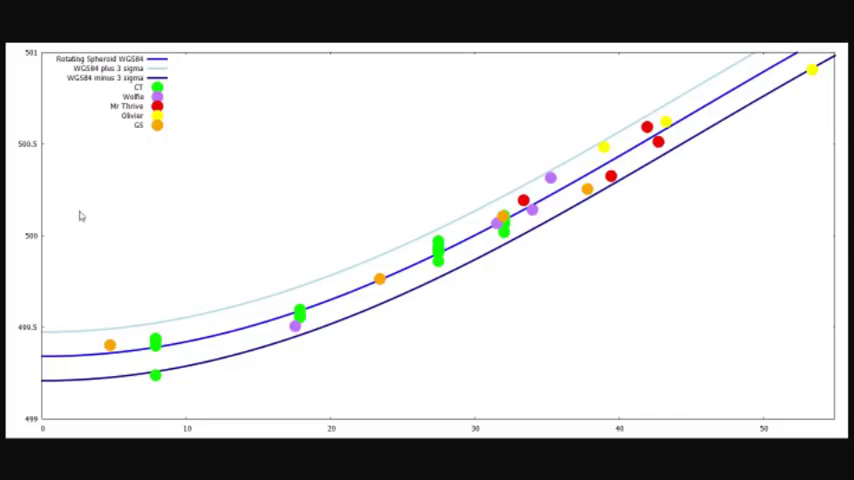
mouse_move(196, 250)
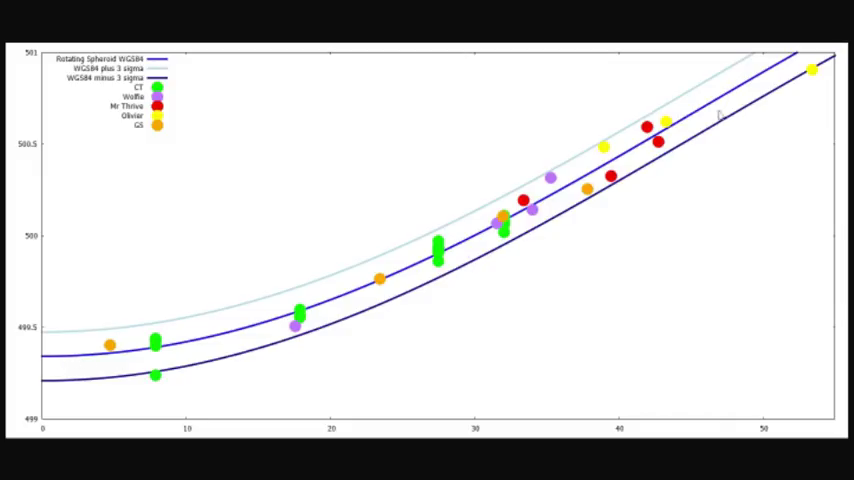
mouse_move(100, 340)
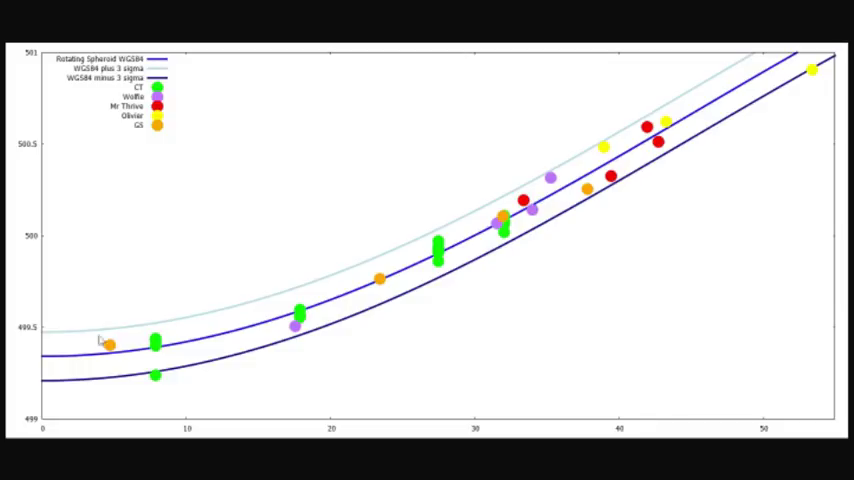
mouse_move(580, 172)
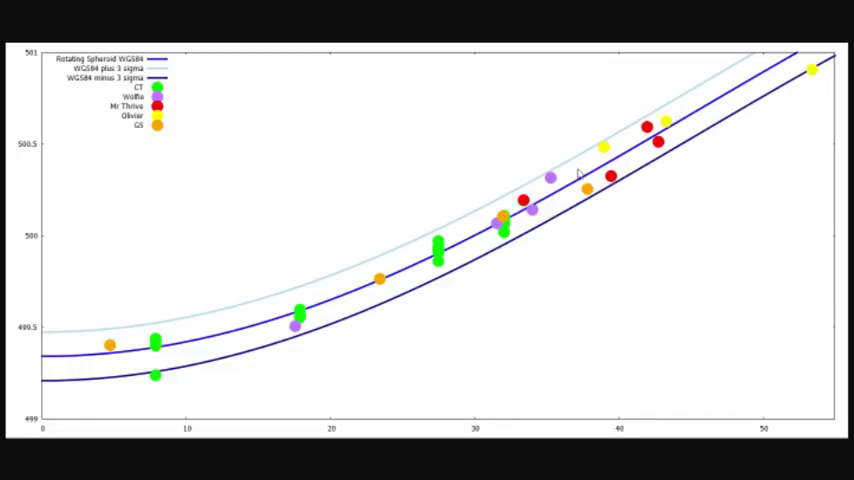
mouse_move(690, 100)
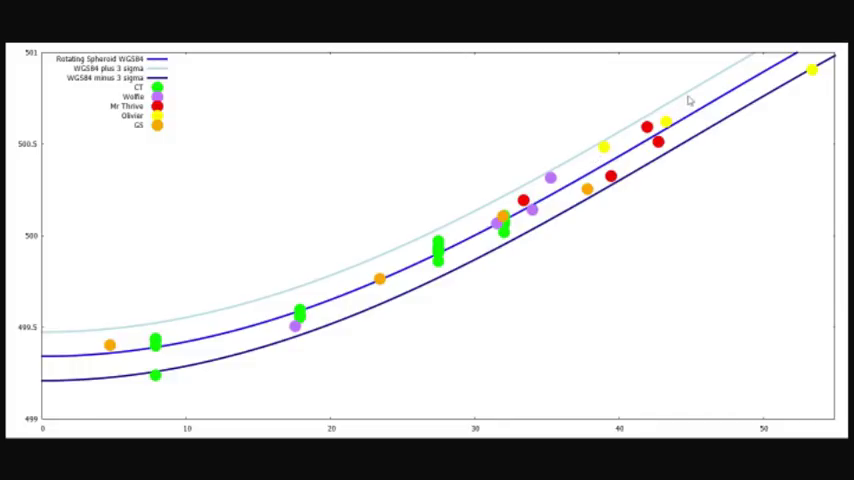
mouse_move(416, 262)
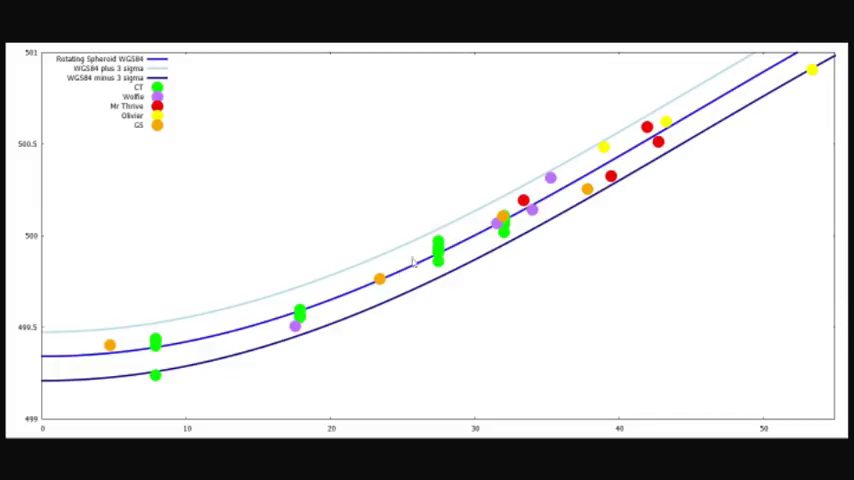
mouse_move(190, 370)
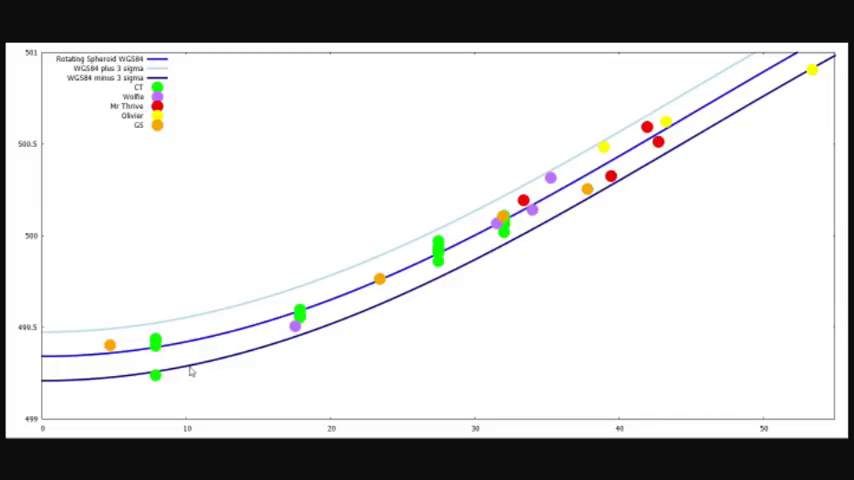
mouse_move(330, 320)
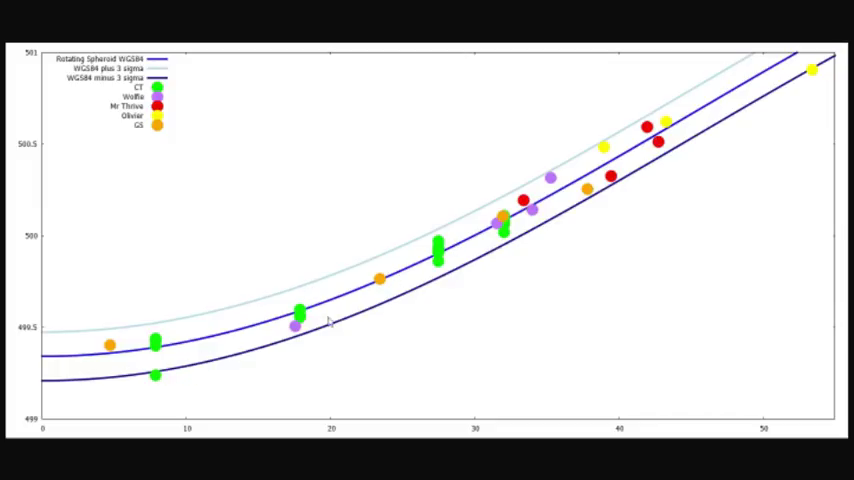
mouse_move(570, 208)
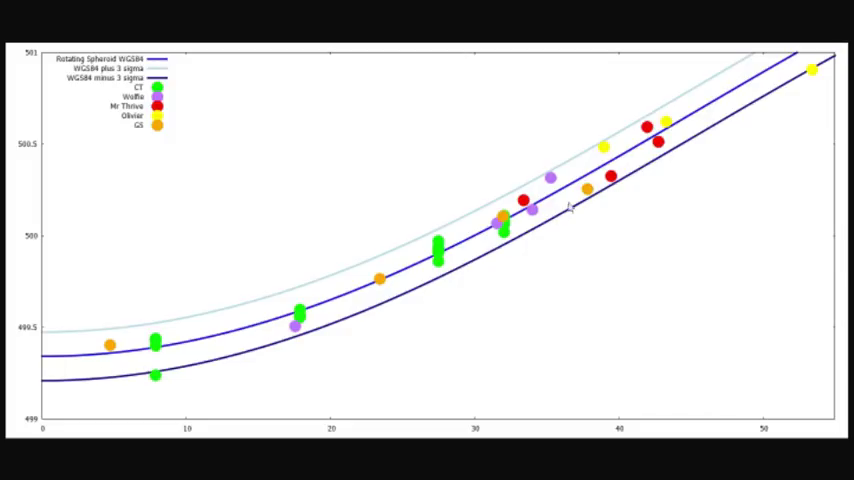
mouse_move(106, 344)
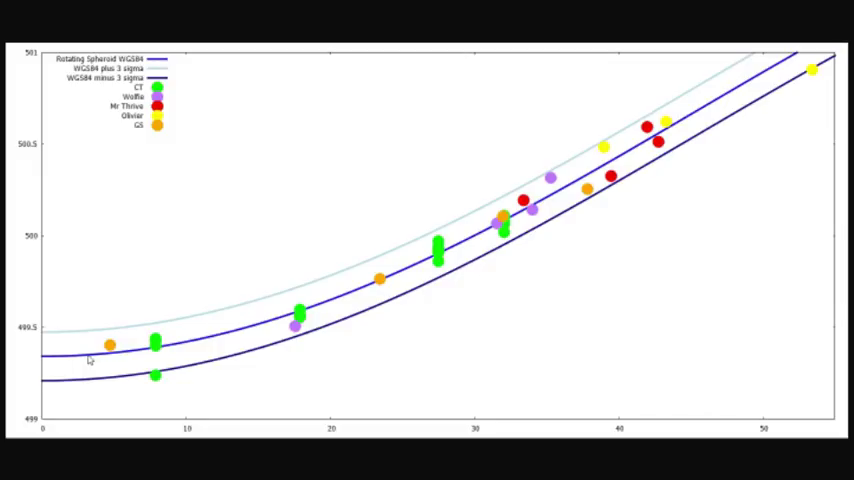
mouse_move(132, 360)
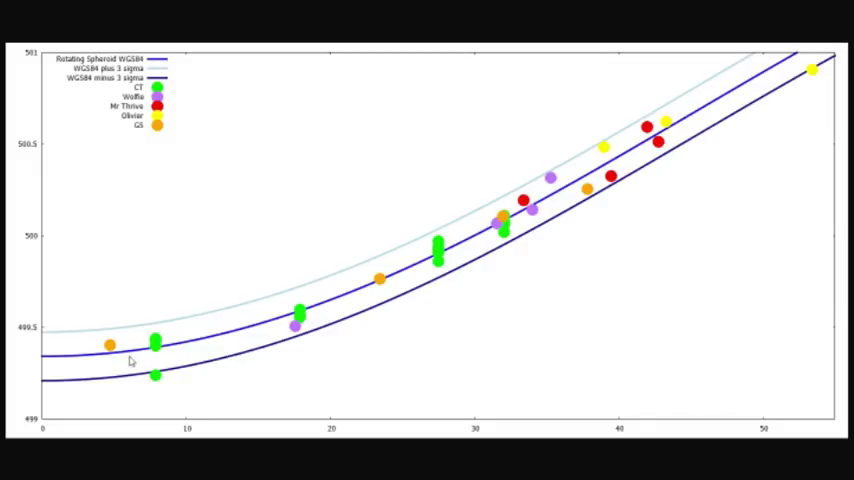
mouse_move(824, 80)
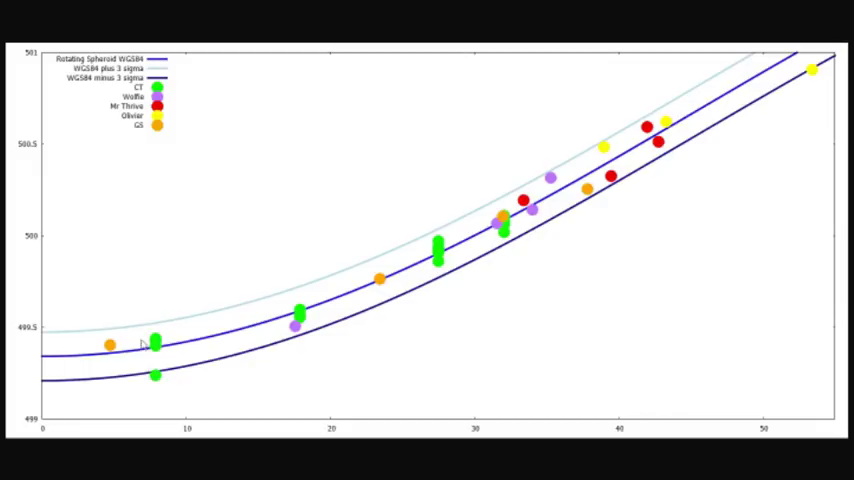
mouse_move(336, 334)
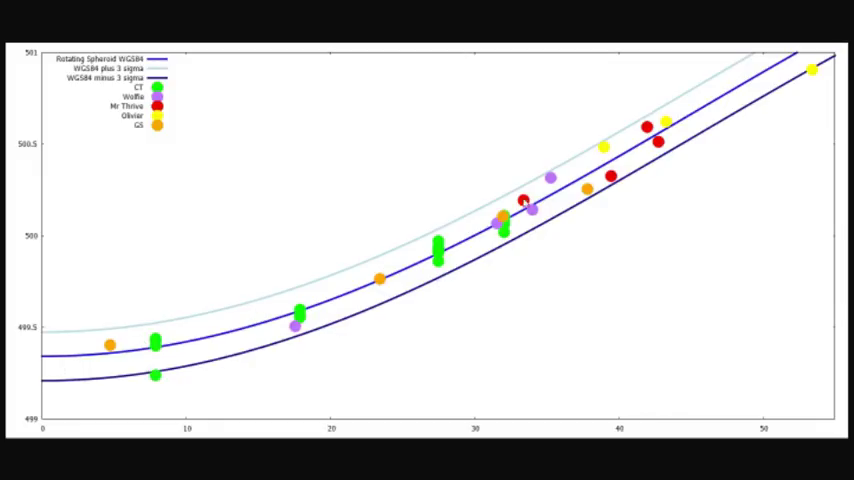
mouse_move(700, 142)
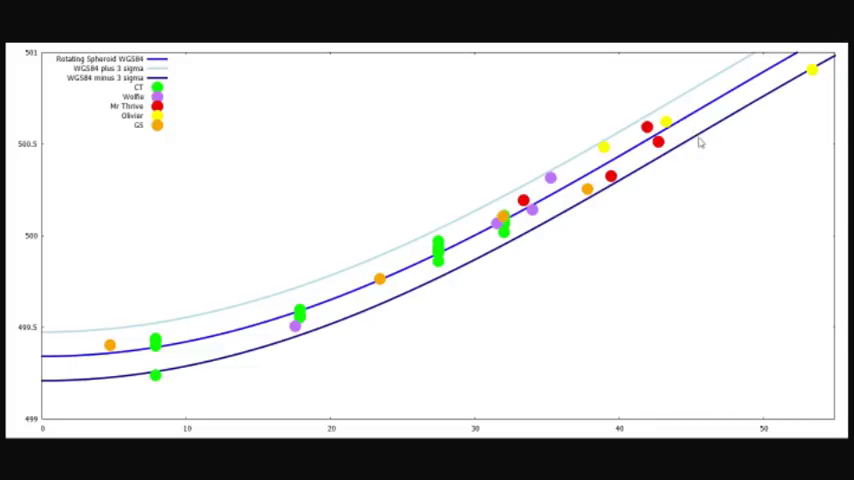
mouse_move(354, 252)
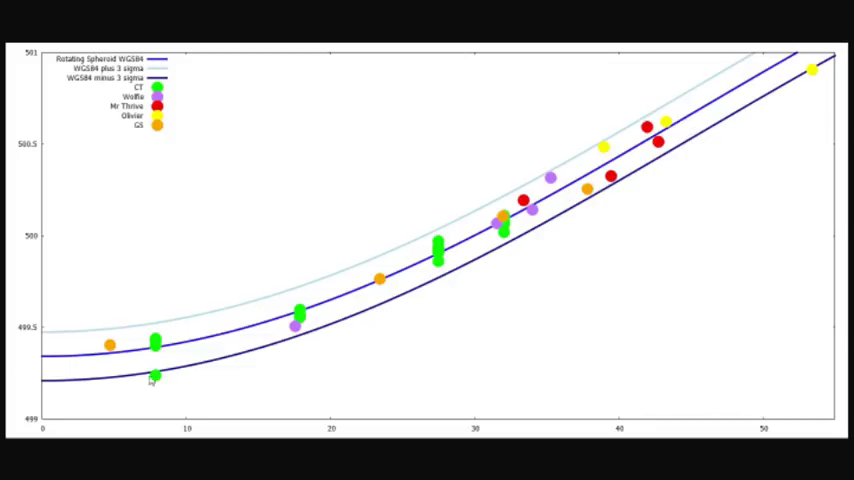
mouse_move(150, 372)
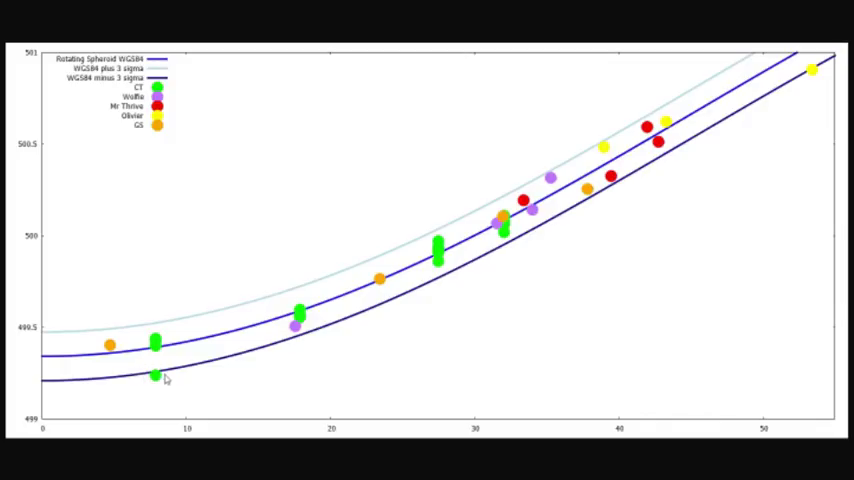
mouse_move(140, 370)
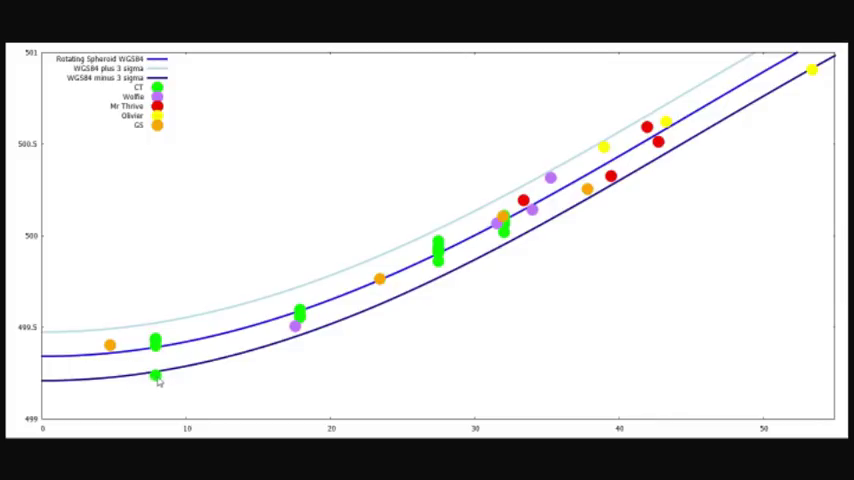
mouse_move(492, 248)
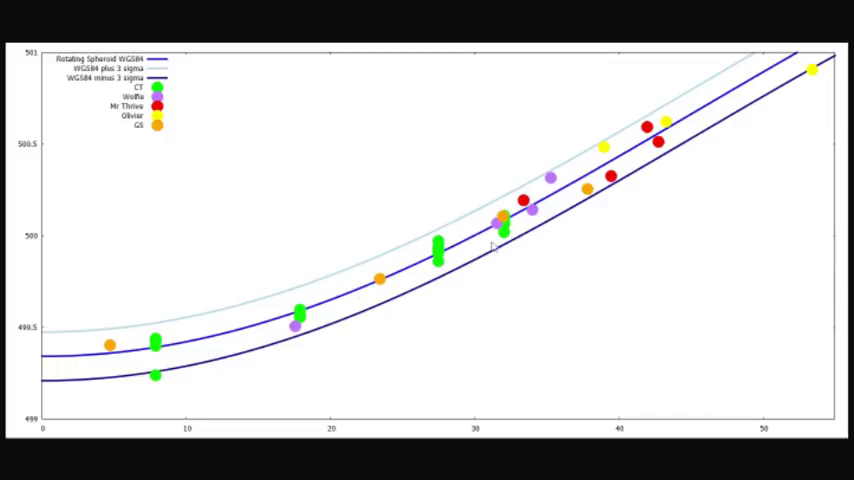
mouse_move(820, 84)
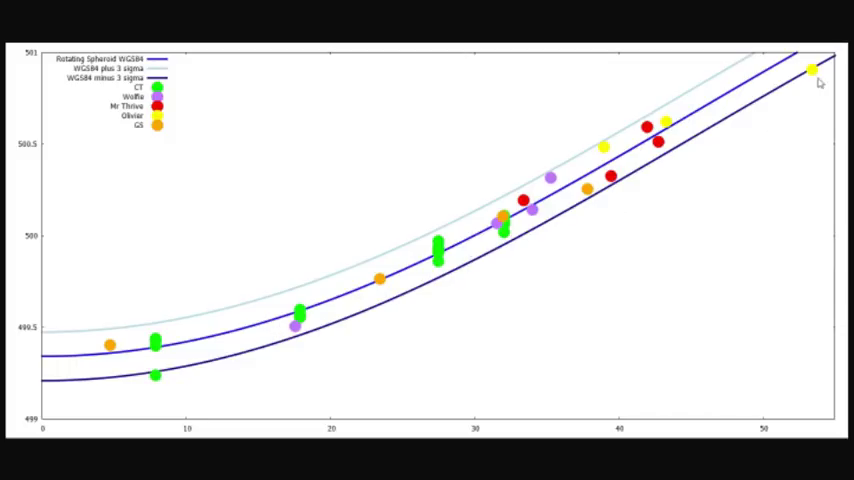
mouse_move(552, 140)
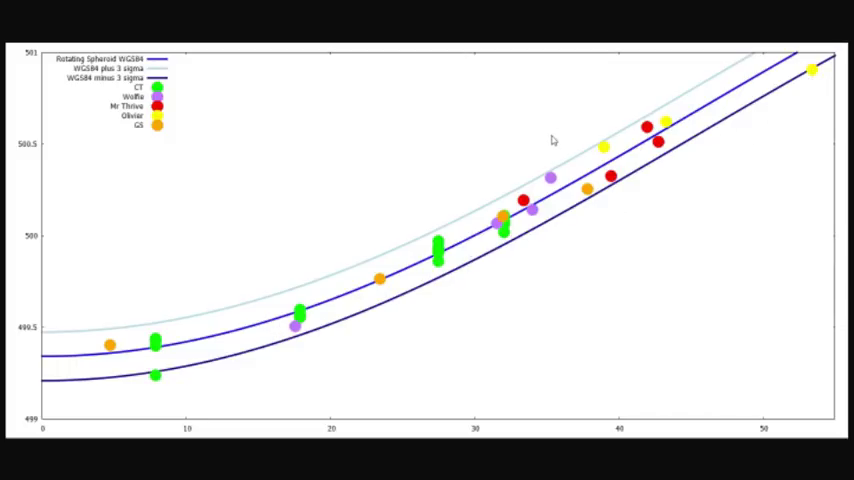
mouse_move(556, 140)
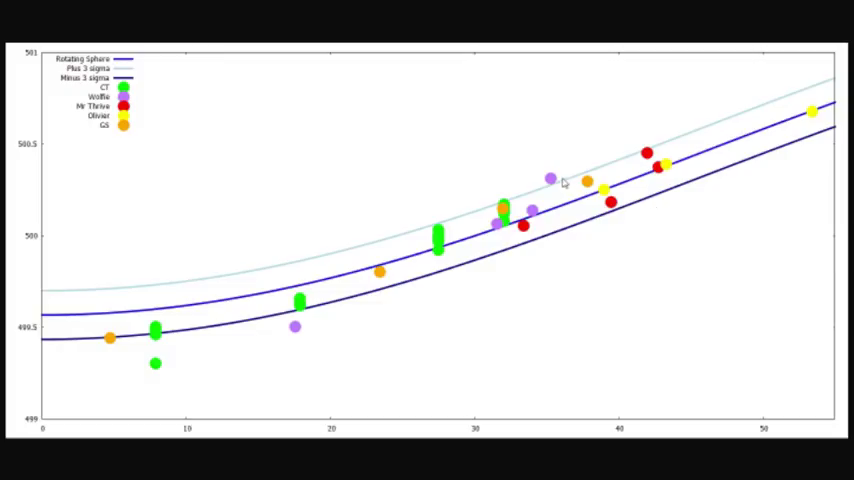
mouse_move(308, 328)
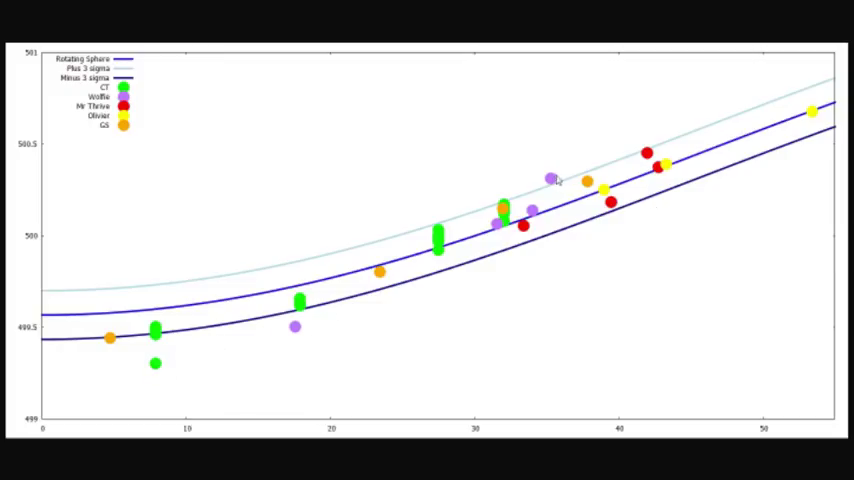
mouse_move(284, 340)
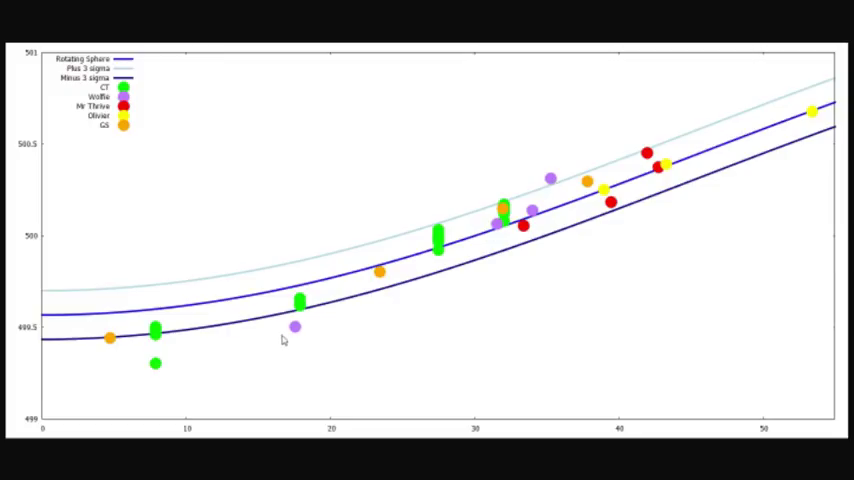
mouse_move(148, 352)
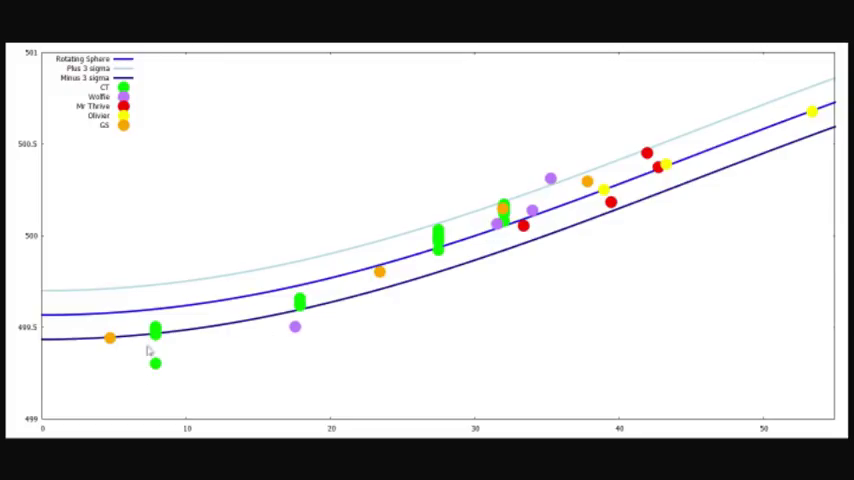
mouse_move(336, 356)
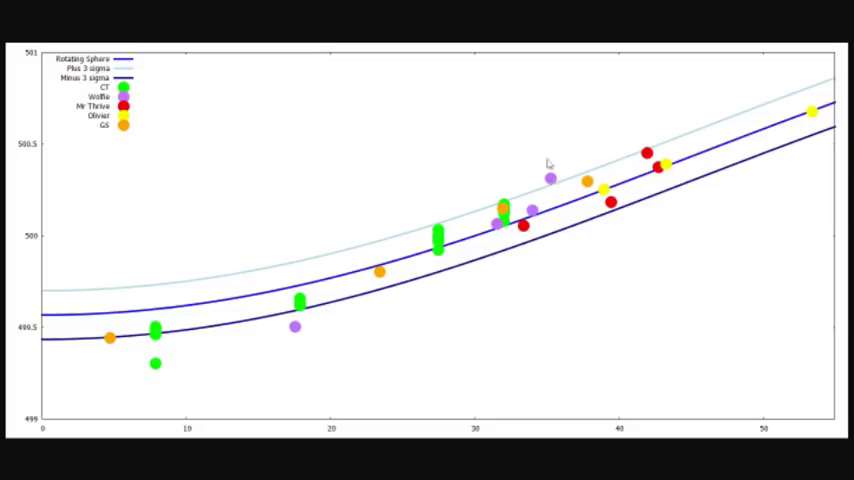
mouse_move(420, 276)
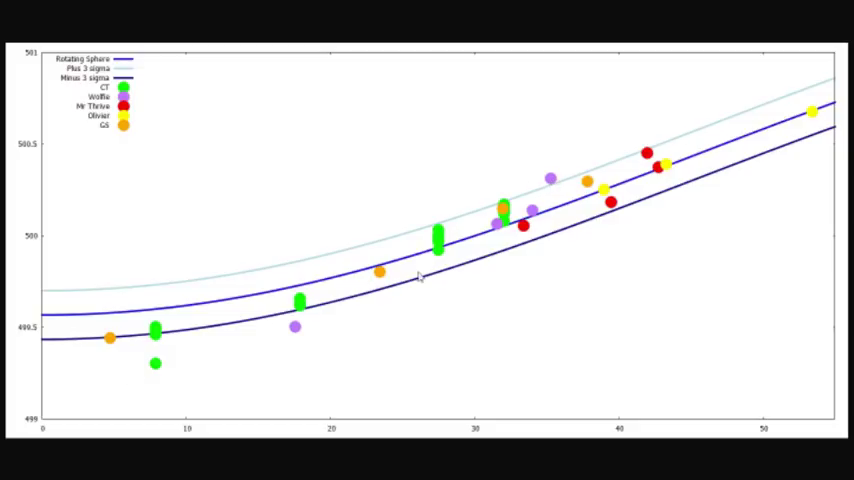
mouse_move(320, 170)
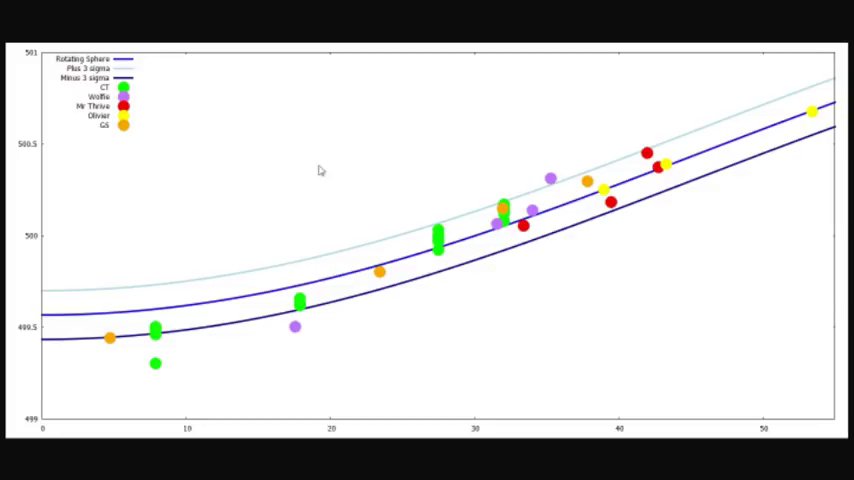
mouse_move(392, 268)
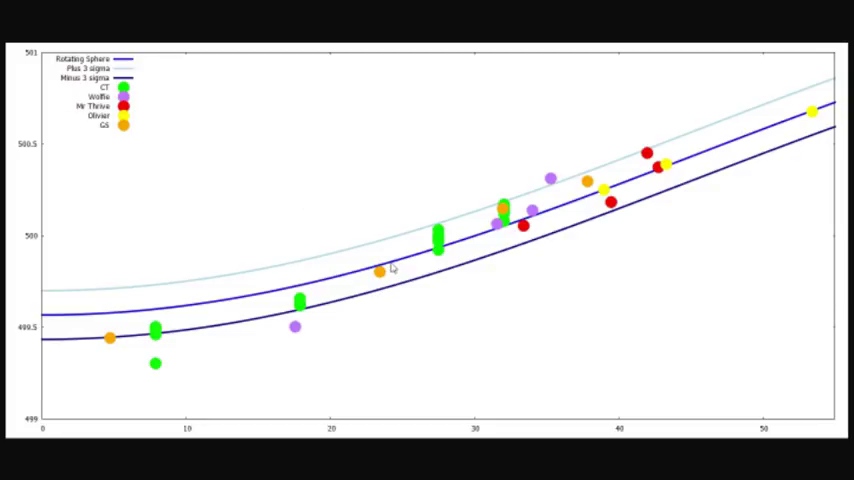
mouse_move(420, 264)
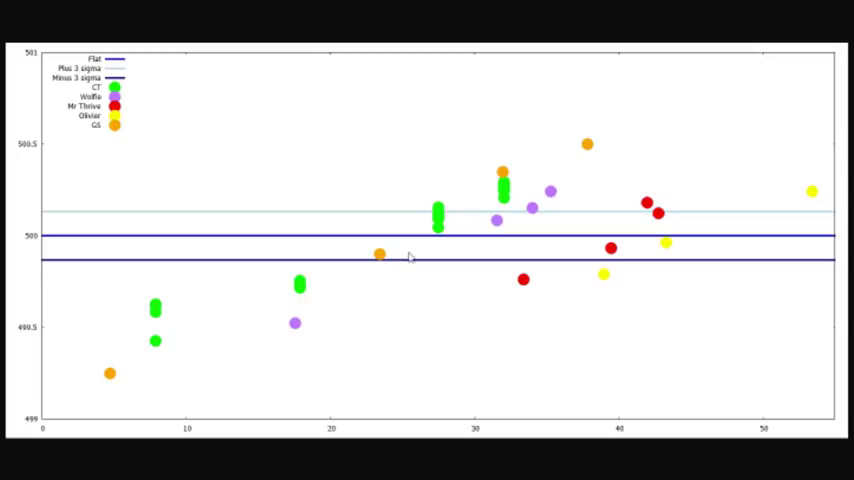
mouse_move(56, 244)
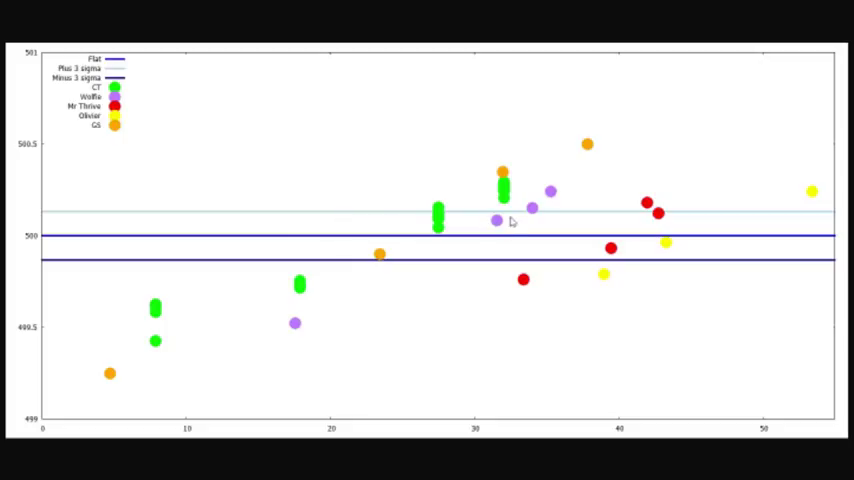
mouse_move(68, 246)
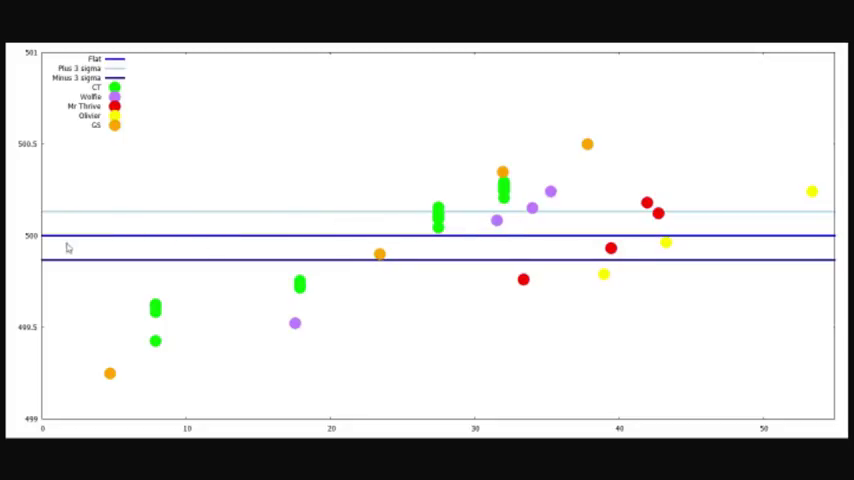
mouse_move(304, 216)
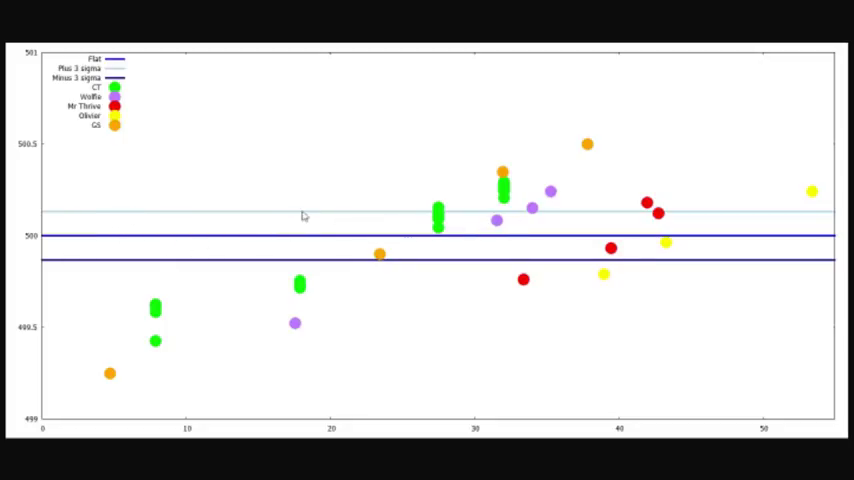
mouse_move(750, 252)
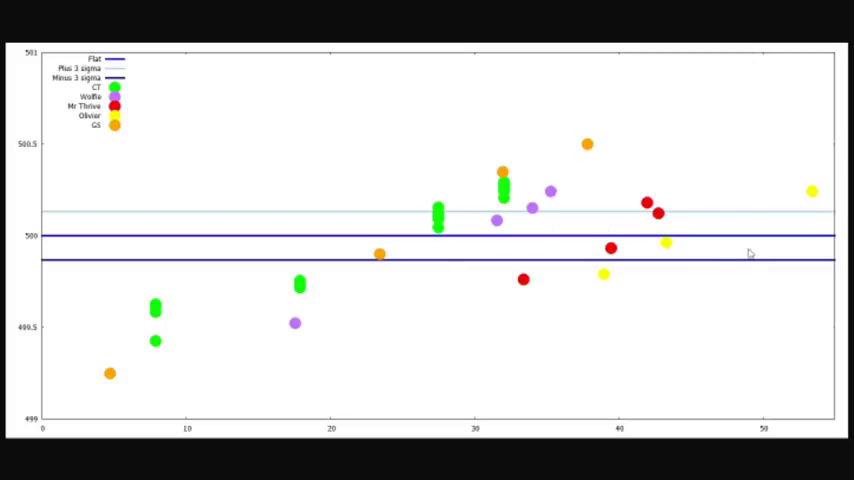
mouse_move(248, 236)
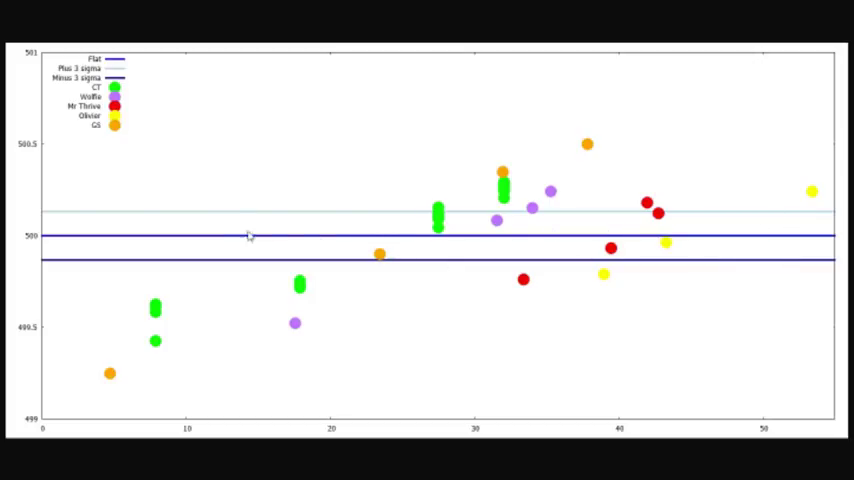
mouse_move(428, 224)
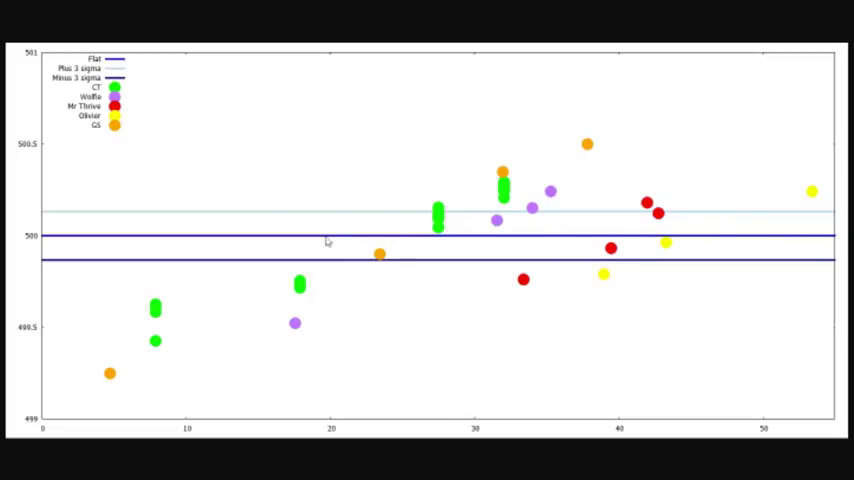
mouse_move(372, 242)
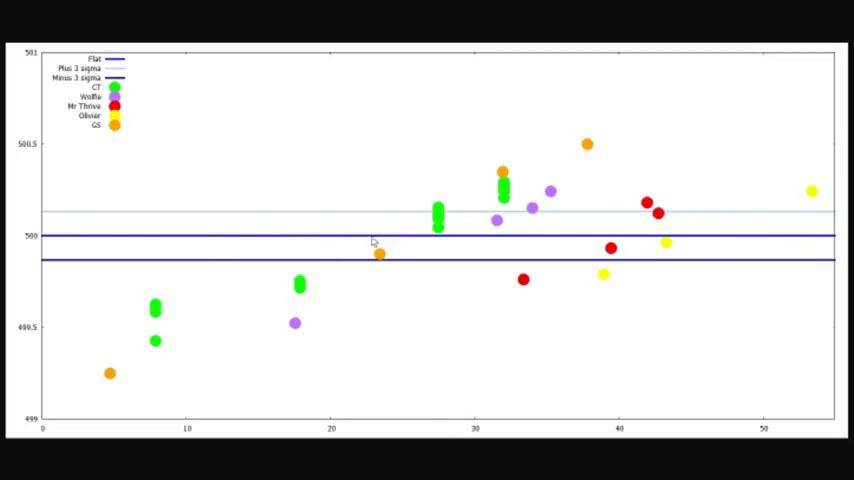
mouse_move(498, 246)
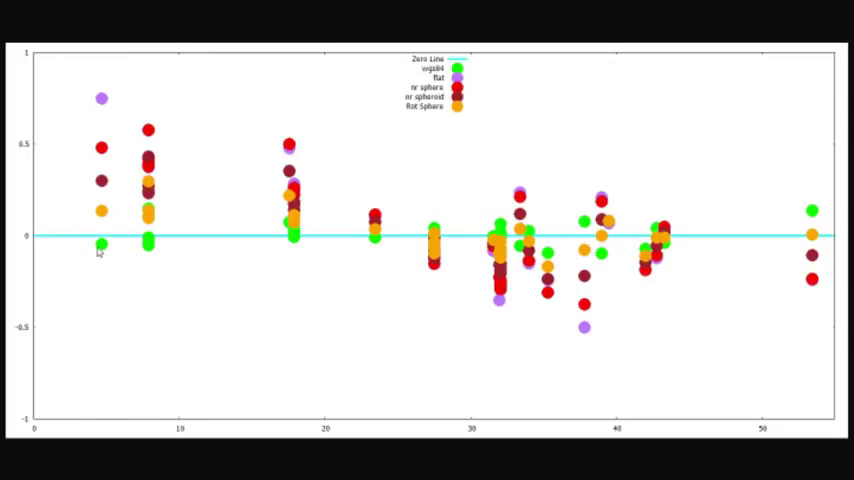
mouse_move(170, 216)
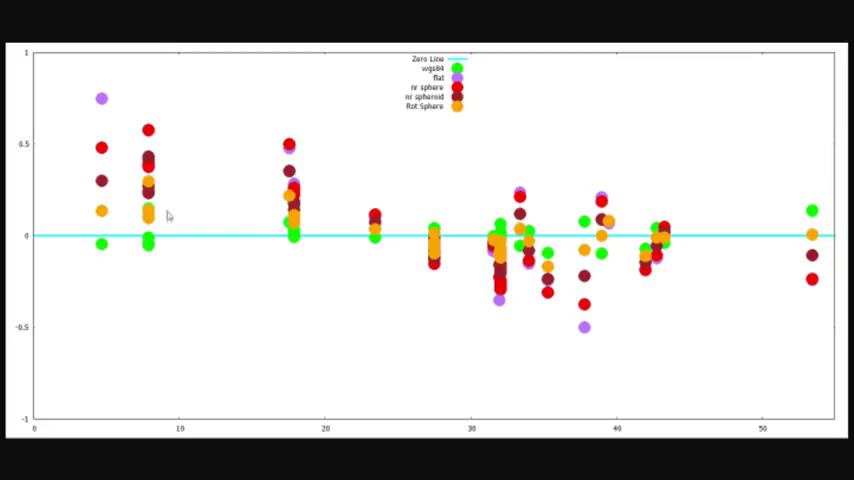
mouse_move(616, 246)
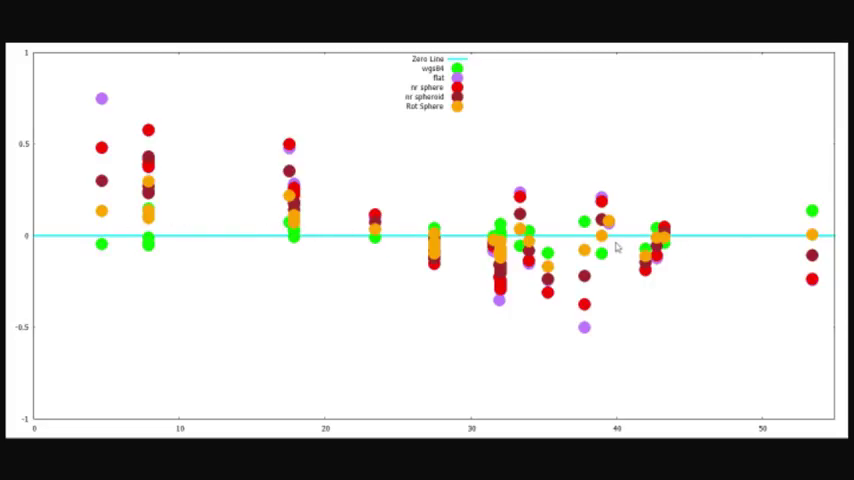
mouse_move(330, 240)
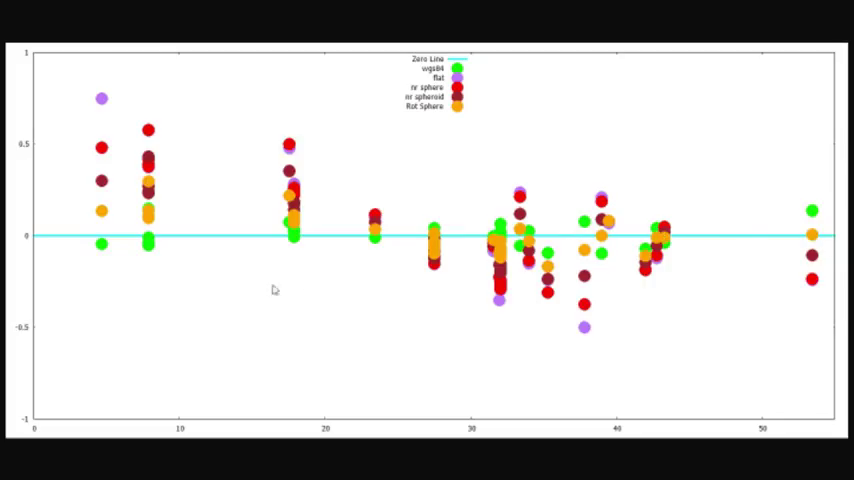
mouse_move(92, 270)
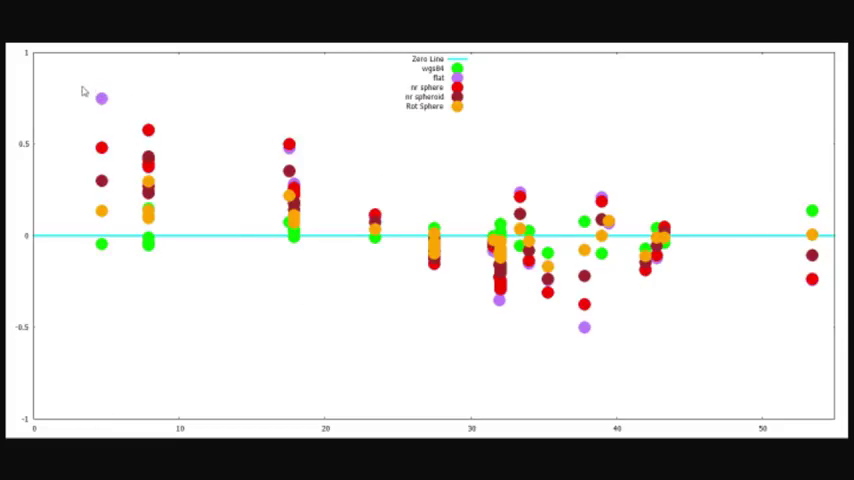
mouse_move(620, 344)
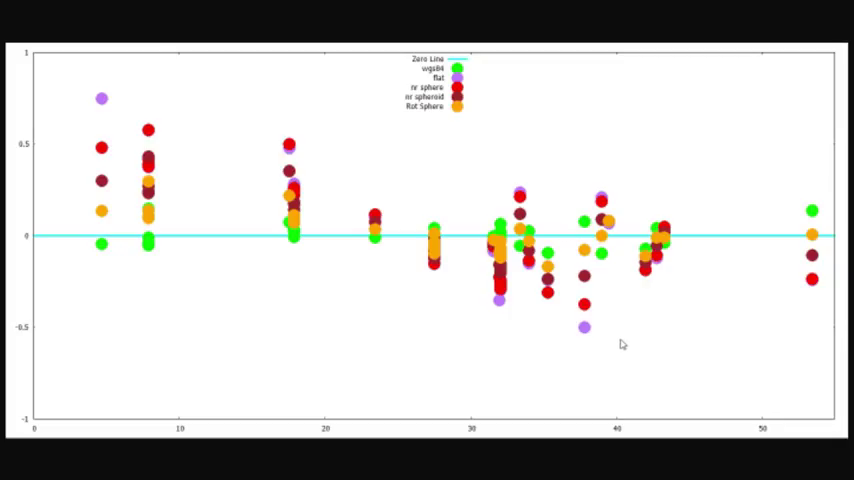
mouse_move(652, 352)
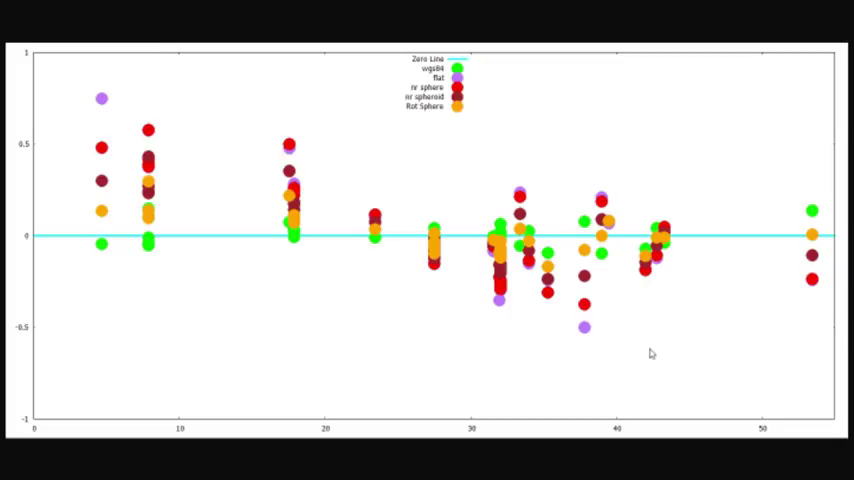
mouse_move(176, 258)
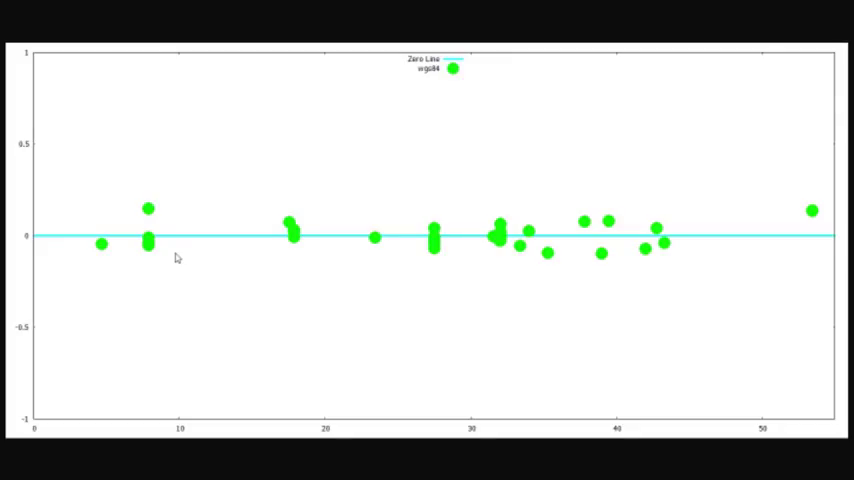
mouse_move(650, 244)
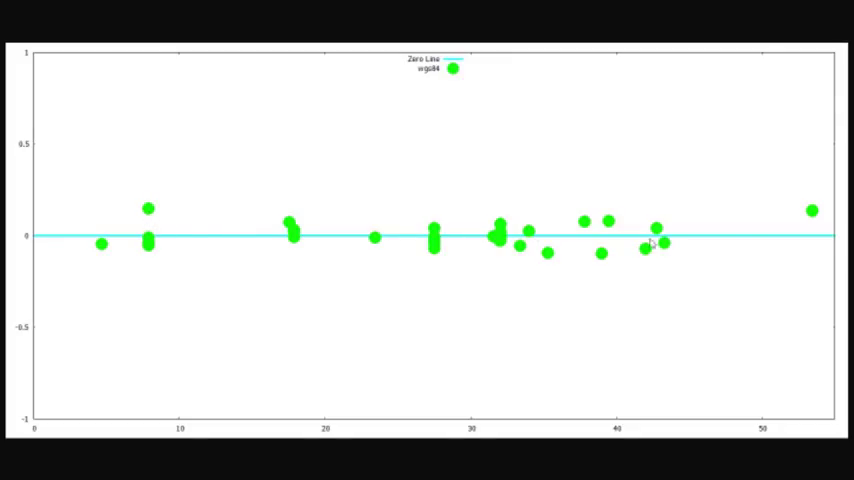
mouse_move(104, 238)
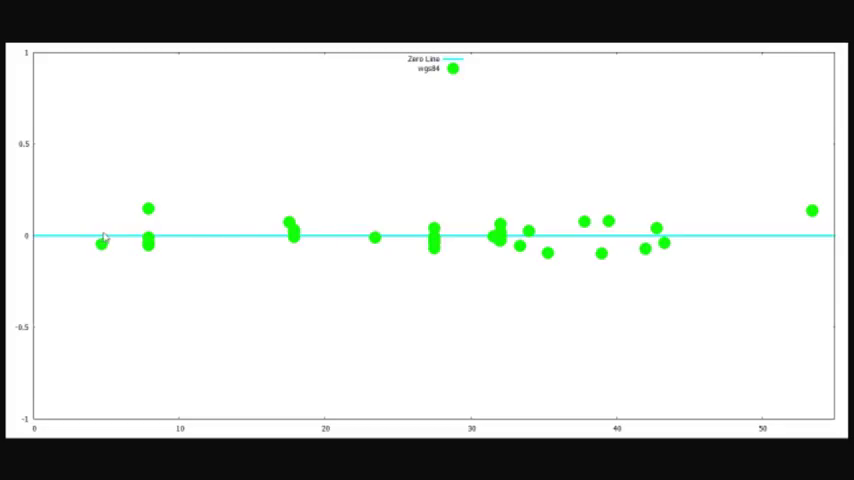
mouse_move(452, 224)
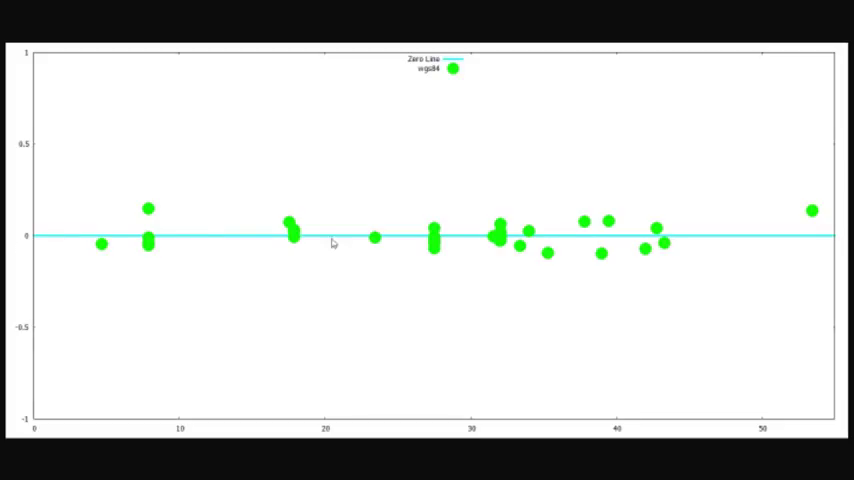
mouse_move(392, 280)
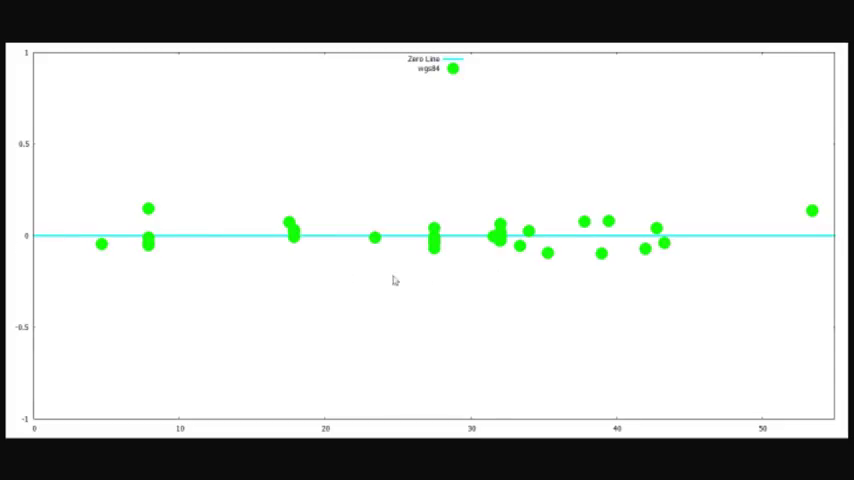
mouse_move(360, 248)
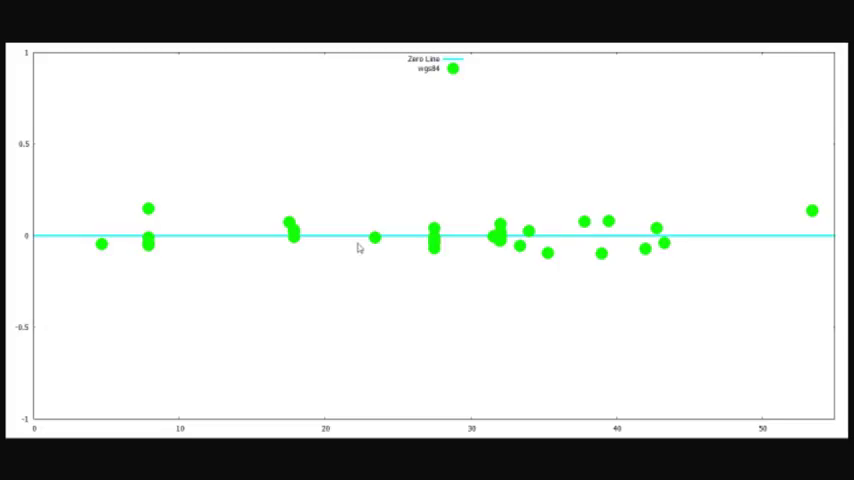
mouse_move(406, 240)
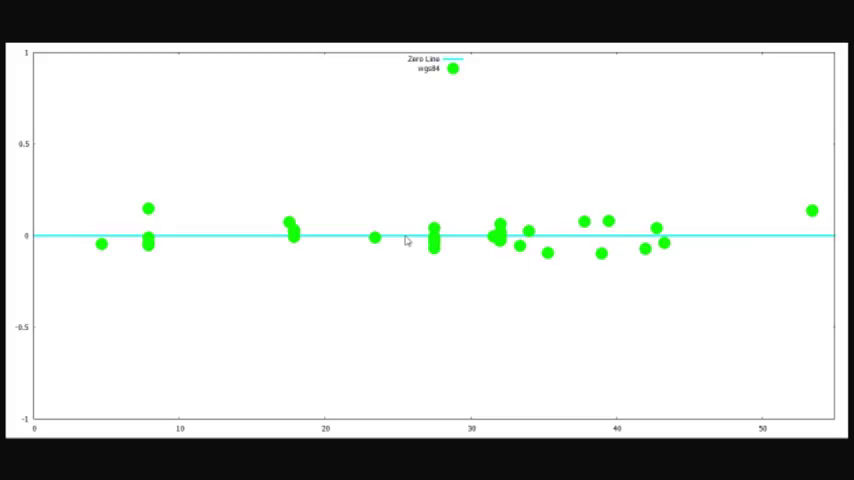
mouse_move(776, 240)
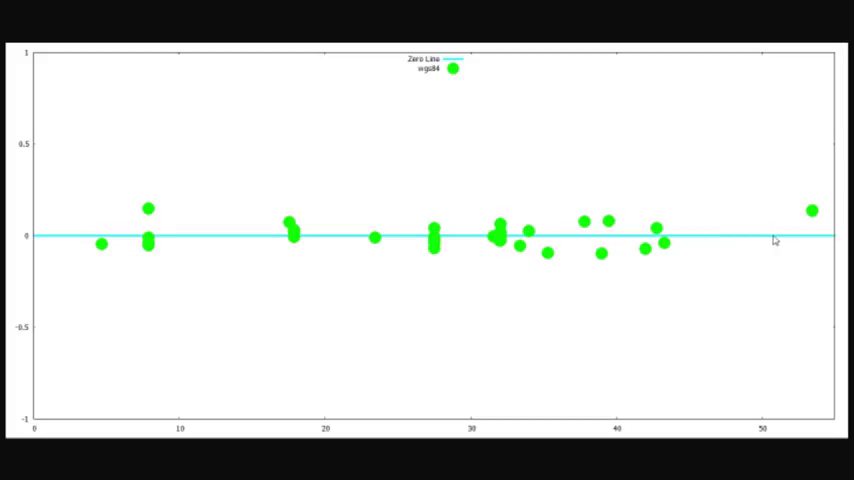
mouse_move(124, 236)
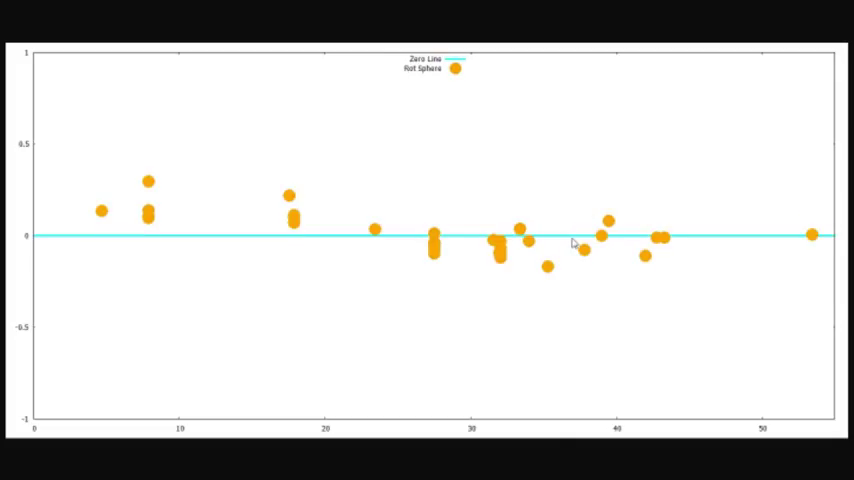
mouse_move(636, 246)
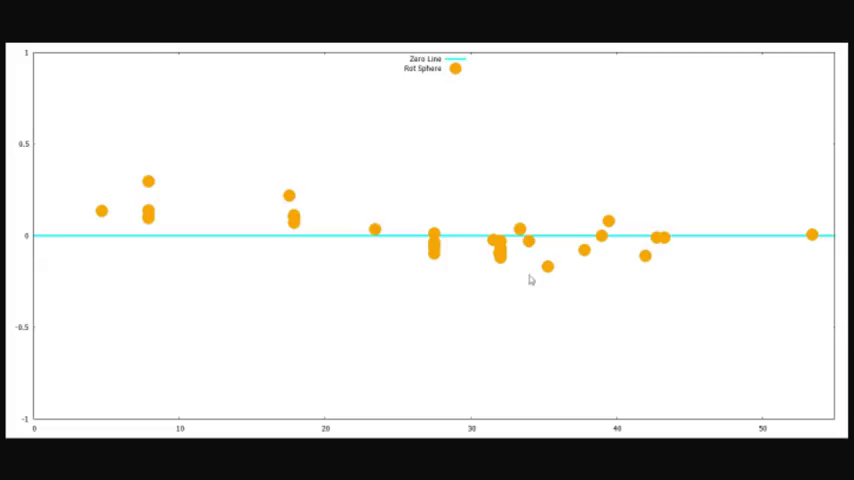
mouse_move(96, 220)
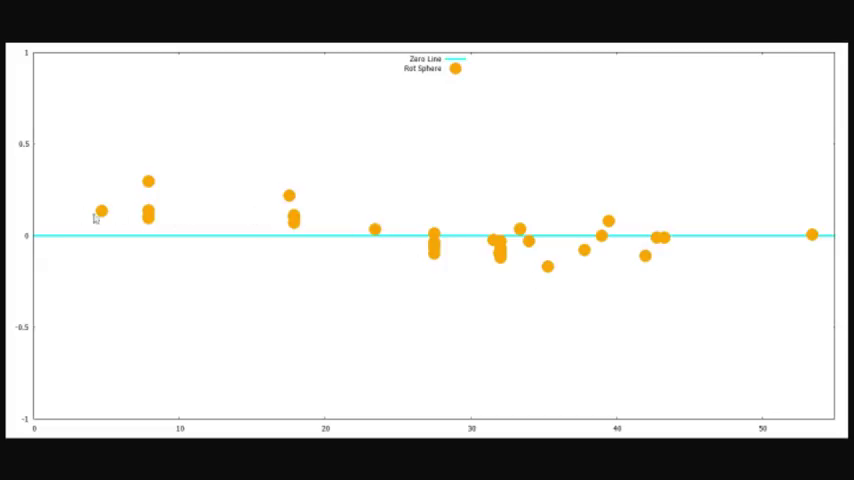
mouse_move(620, 260)
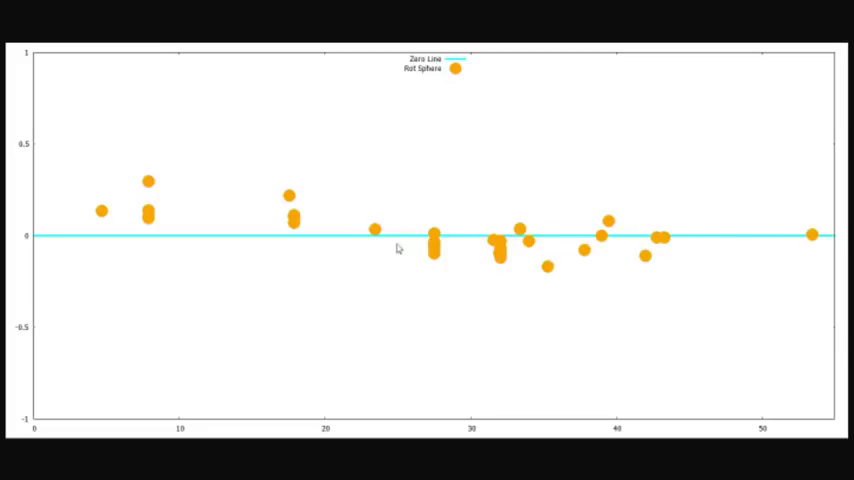
mouse_move(180, 216)
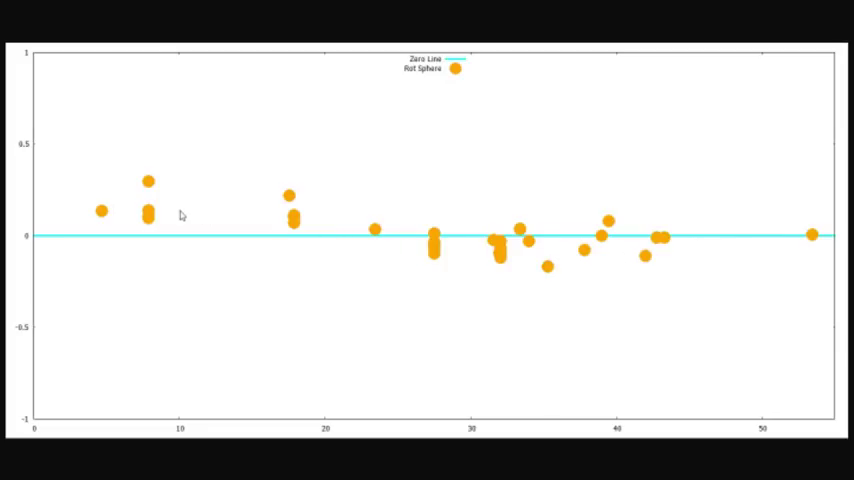
mouse_move(436, 244)
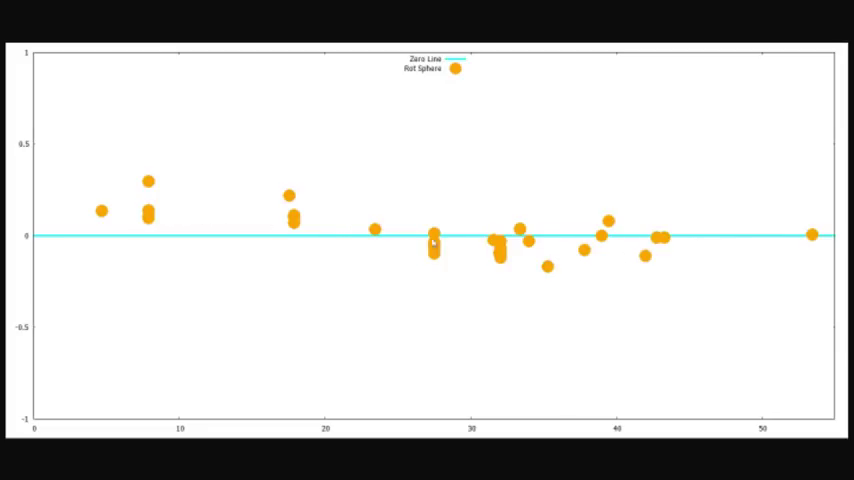
mouse_move(470, 260)
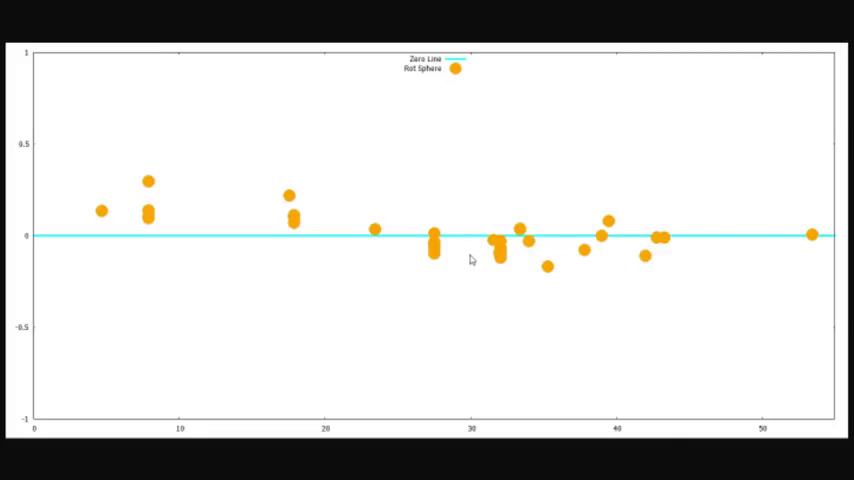
mouse_move(32, 196)
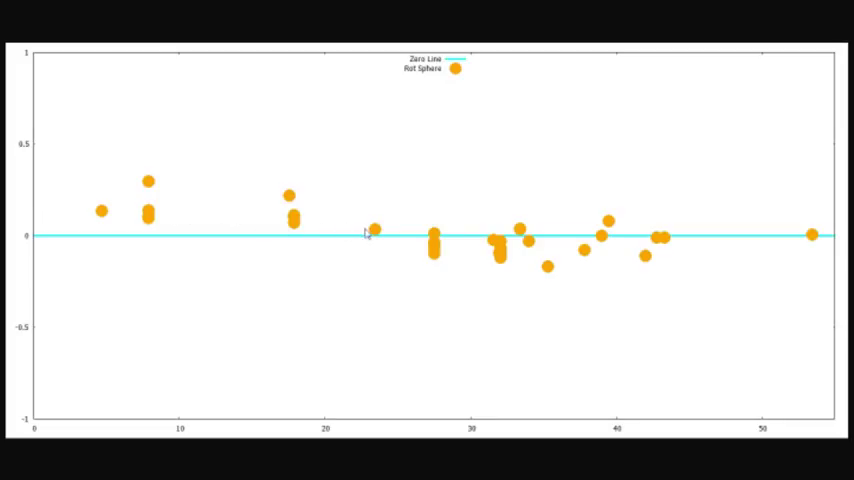
mouse_move(54, 200)
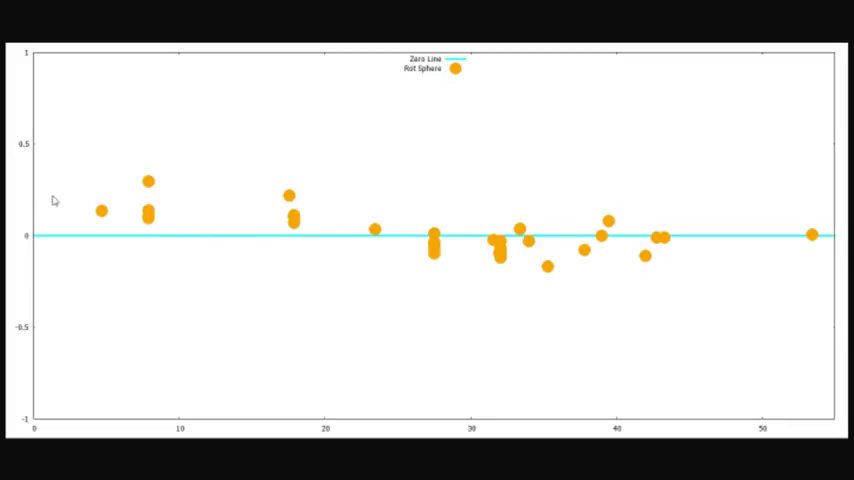
mouse_move(204, 176)
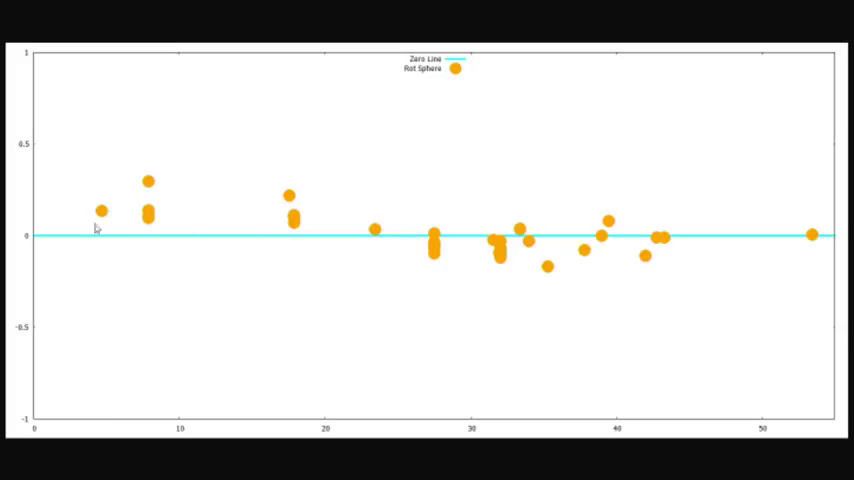
mouse_move(380, 218)
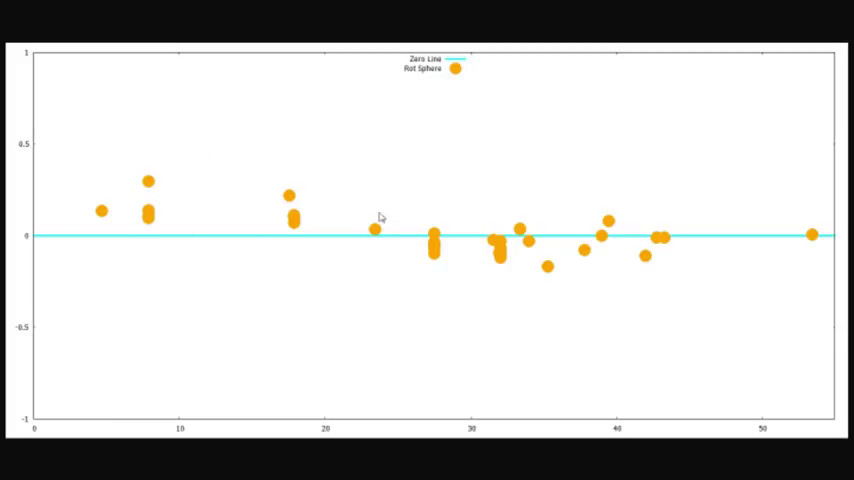
mouse_move(276, 296)
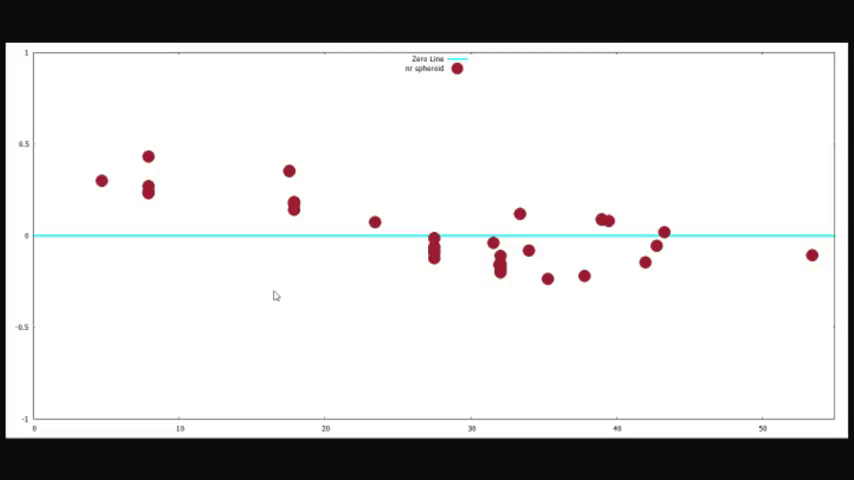
mouse_move(84, 150)
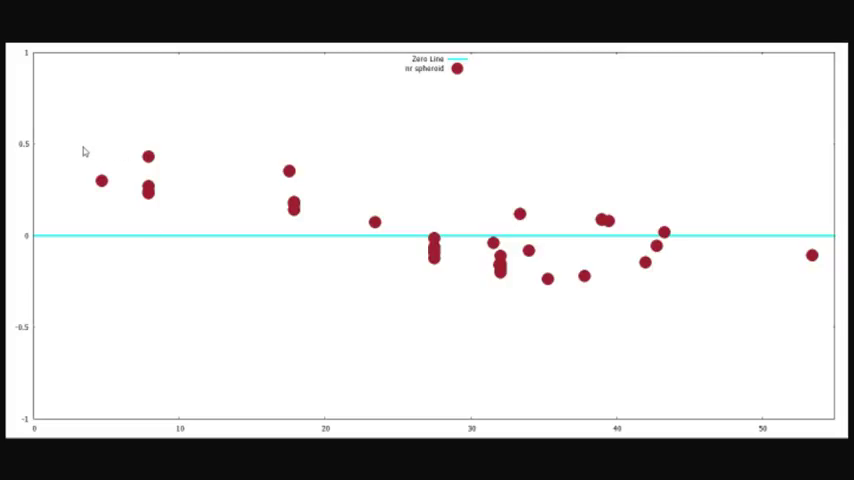
mouse_move(92, 158)
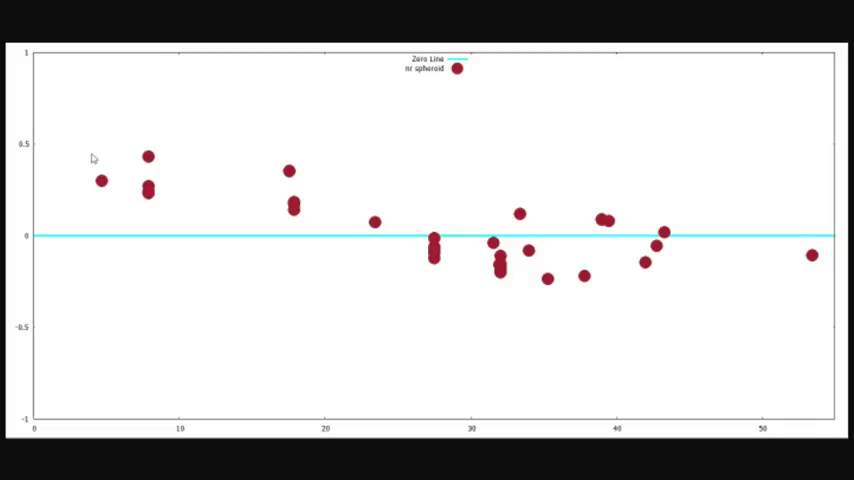
mouse_move(210, 192)
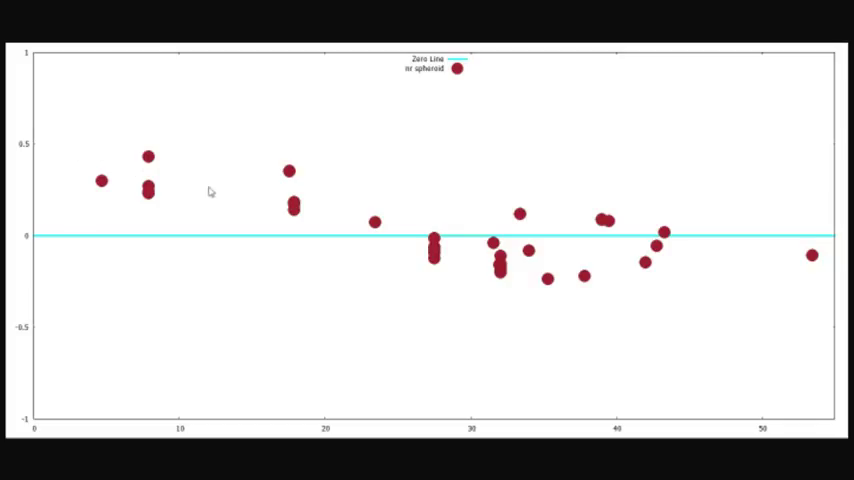
mouse_move(660, 222)
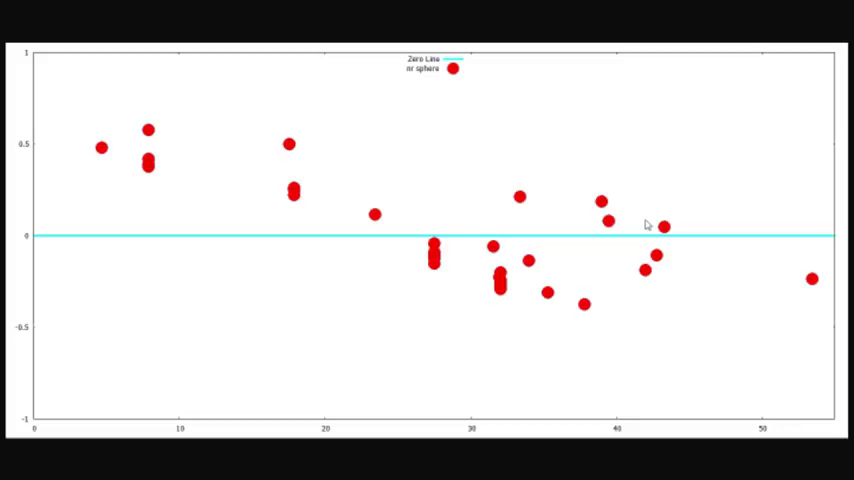
mouse_move(652, 308)
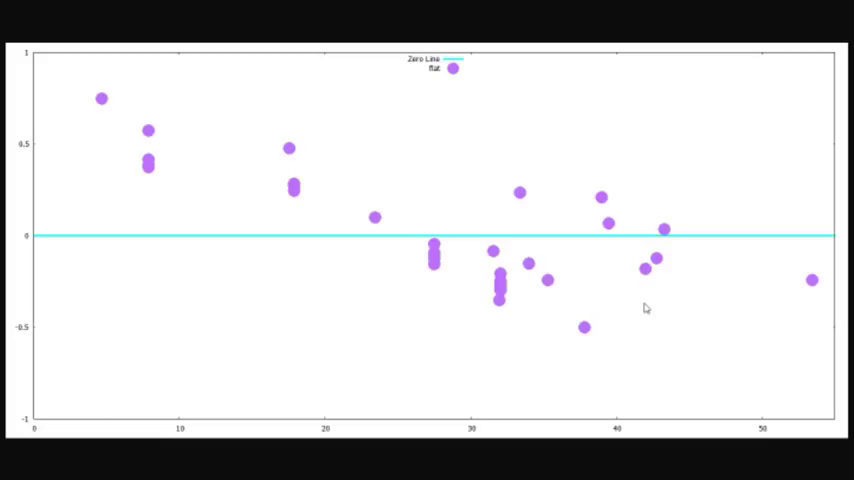
mouse_move(376, 236)
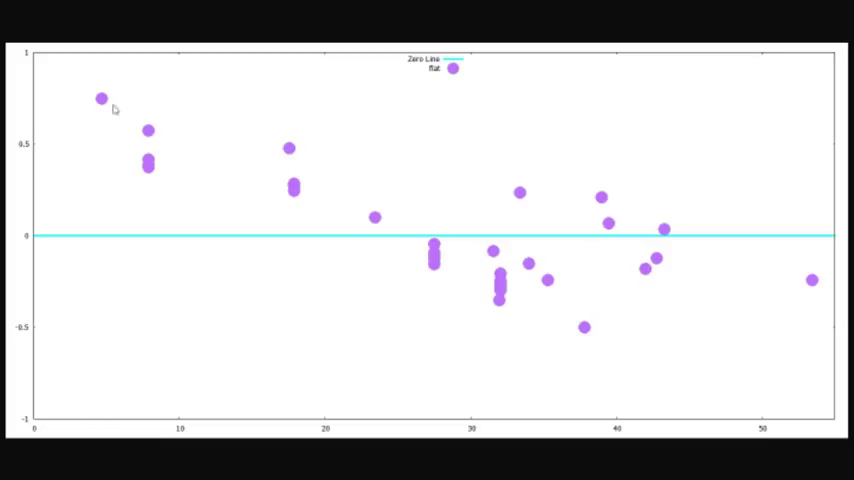
mouse_move(710, 322)
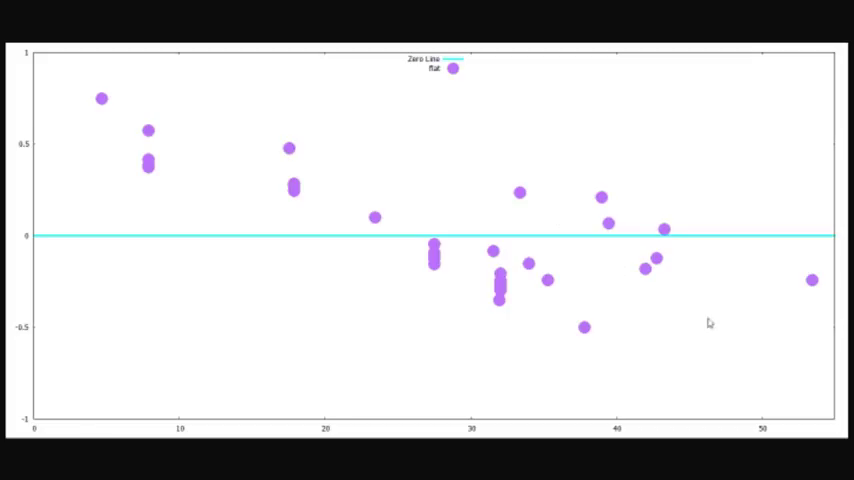
mouse_move(660, 344)
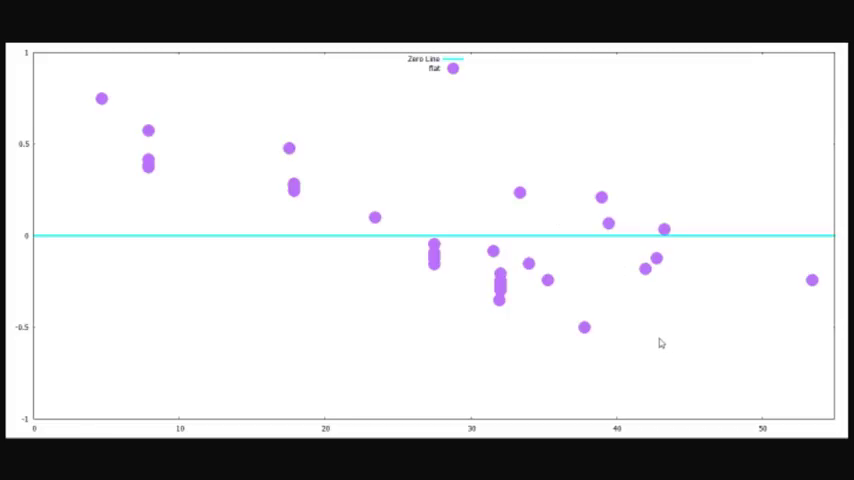